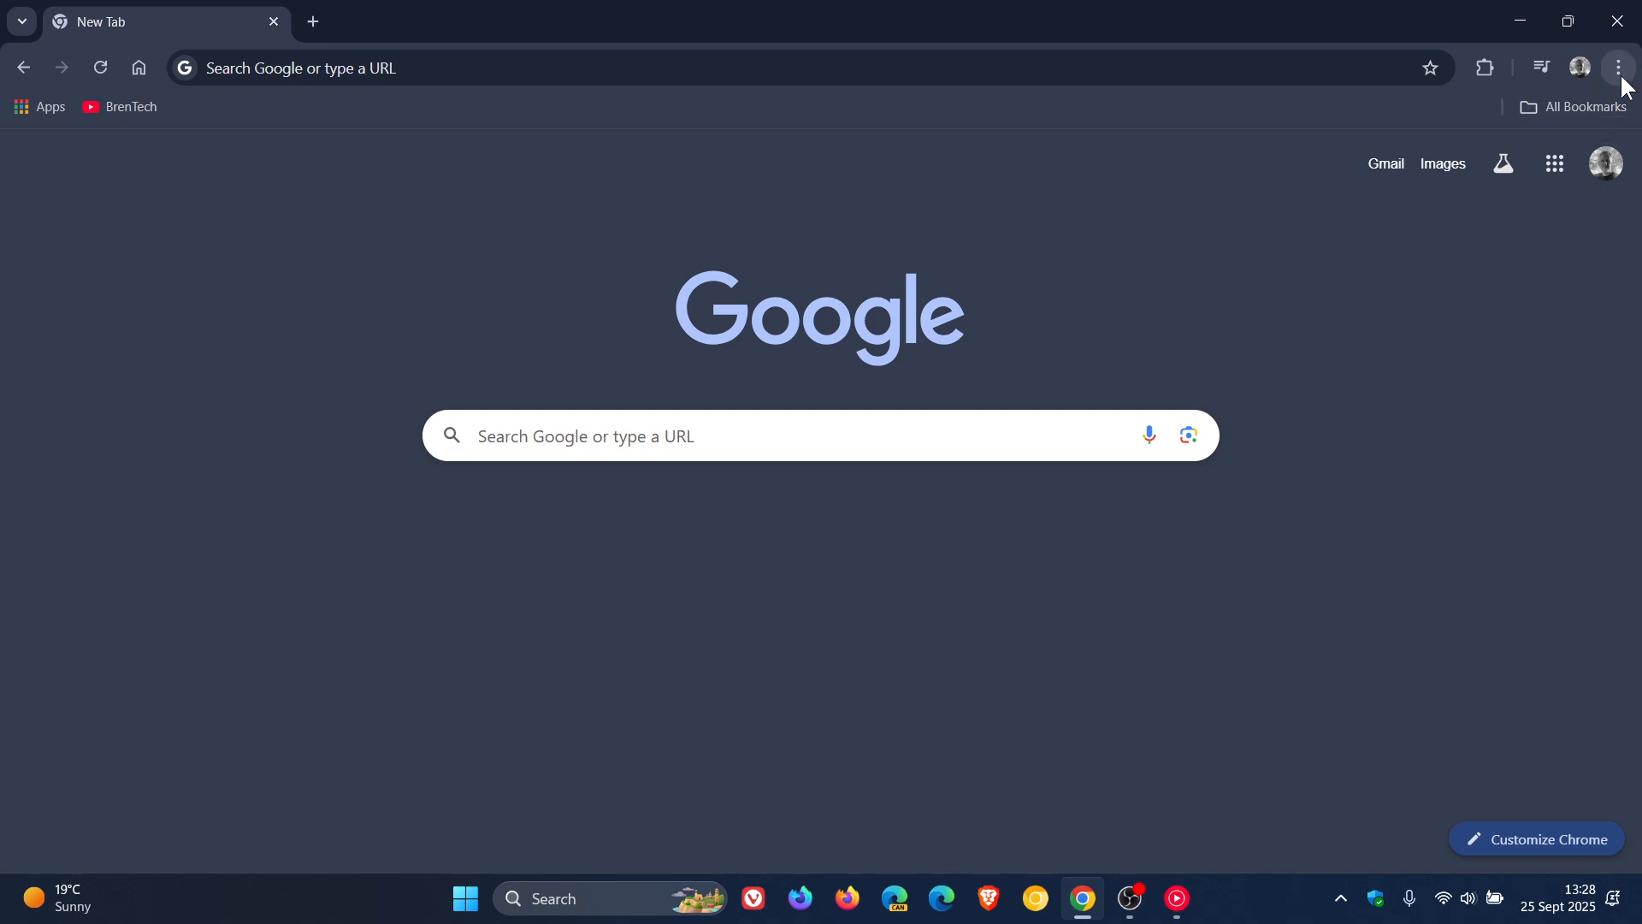
- Open About Google Chrome from the main menu to see version 140.0.7339.208
{"action": "left_click", "coordinate": [1616, 67]}
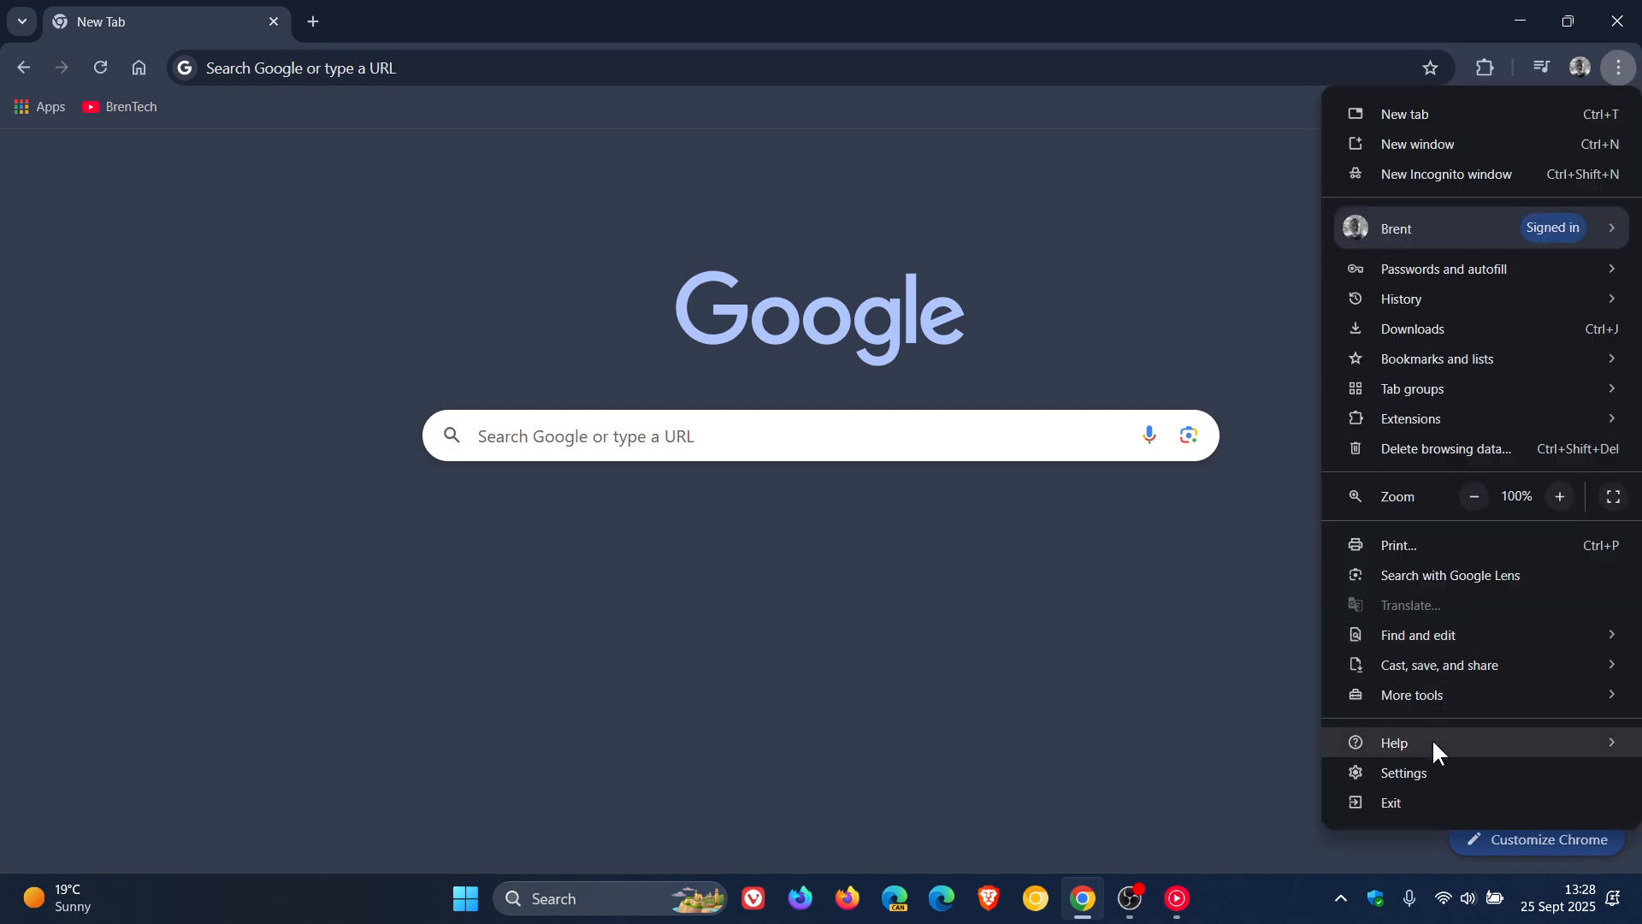
{"action": "left_click", "coordinate": [1395, 742]}
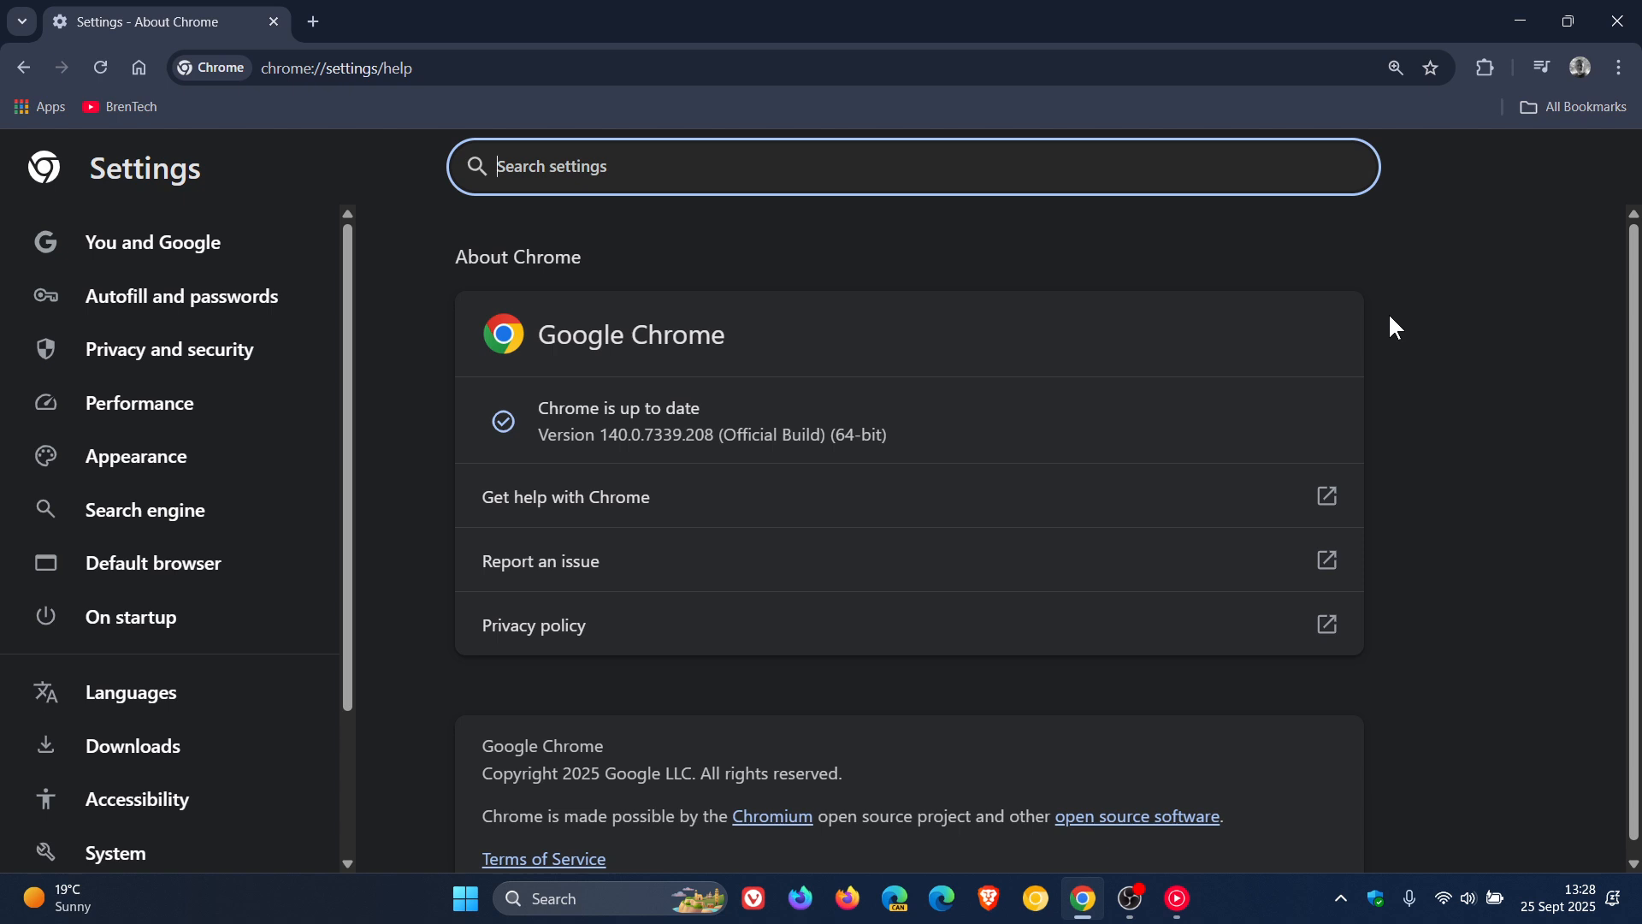
{"action": "mouse_move", "coordinate": [1574, 848]}
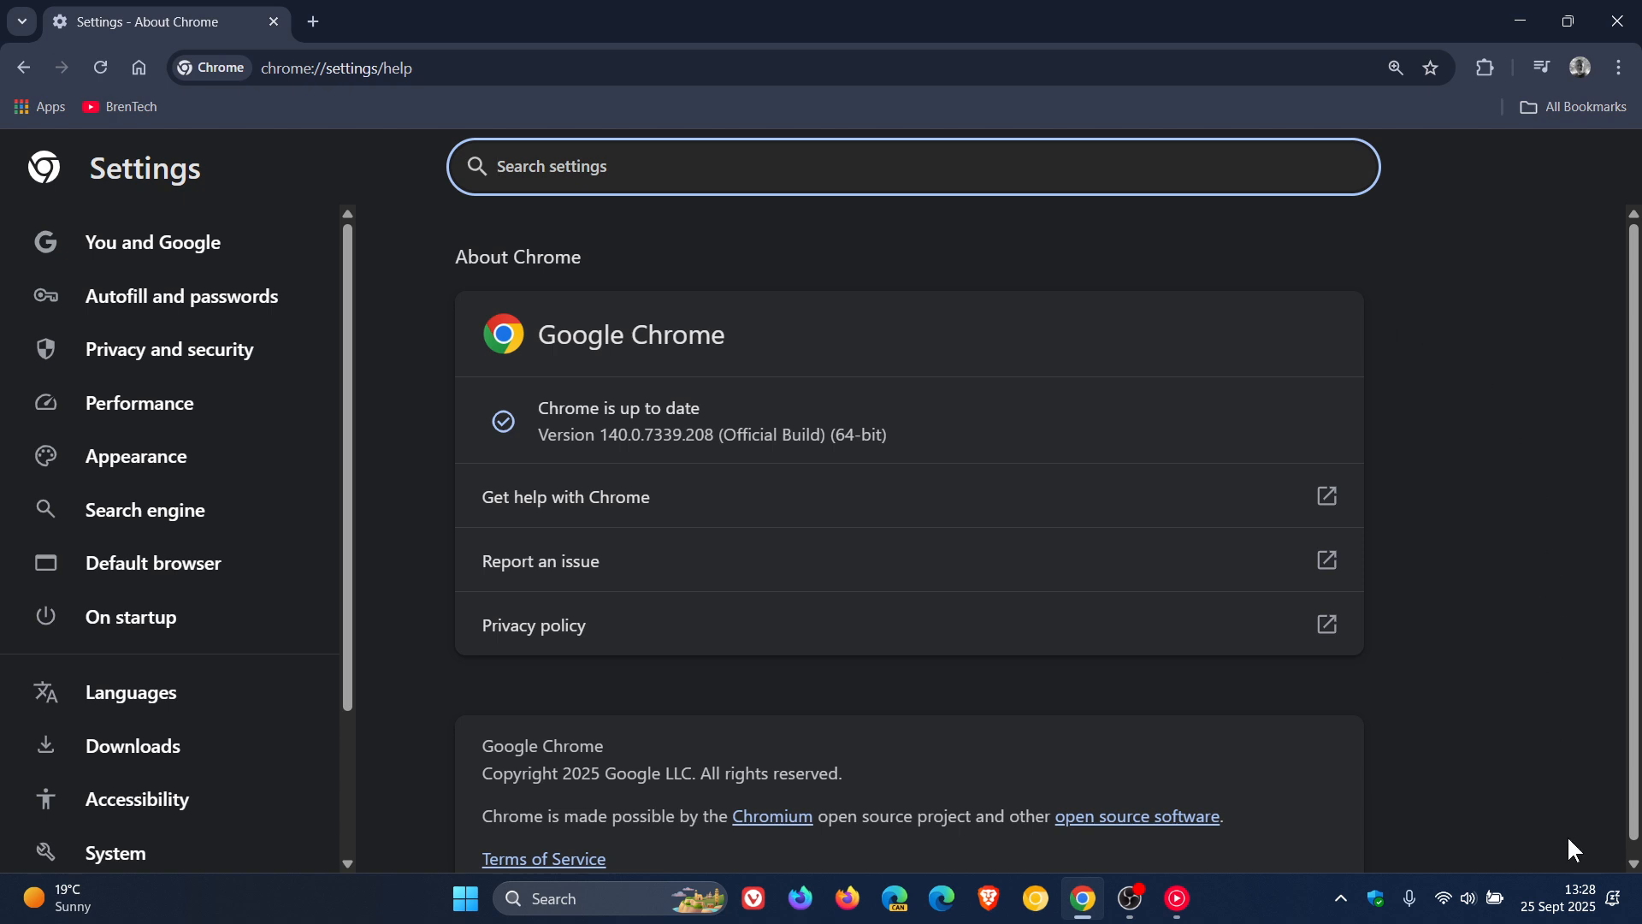
{"action": "left_click", "coordinate": [1559, 905]}
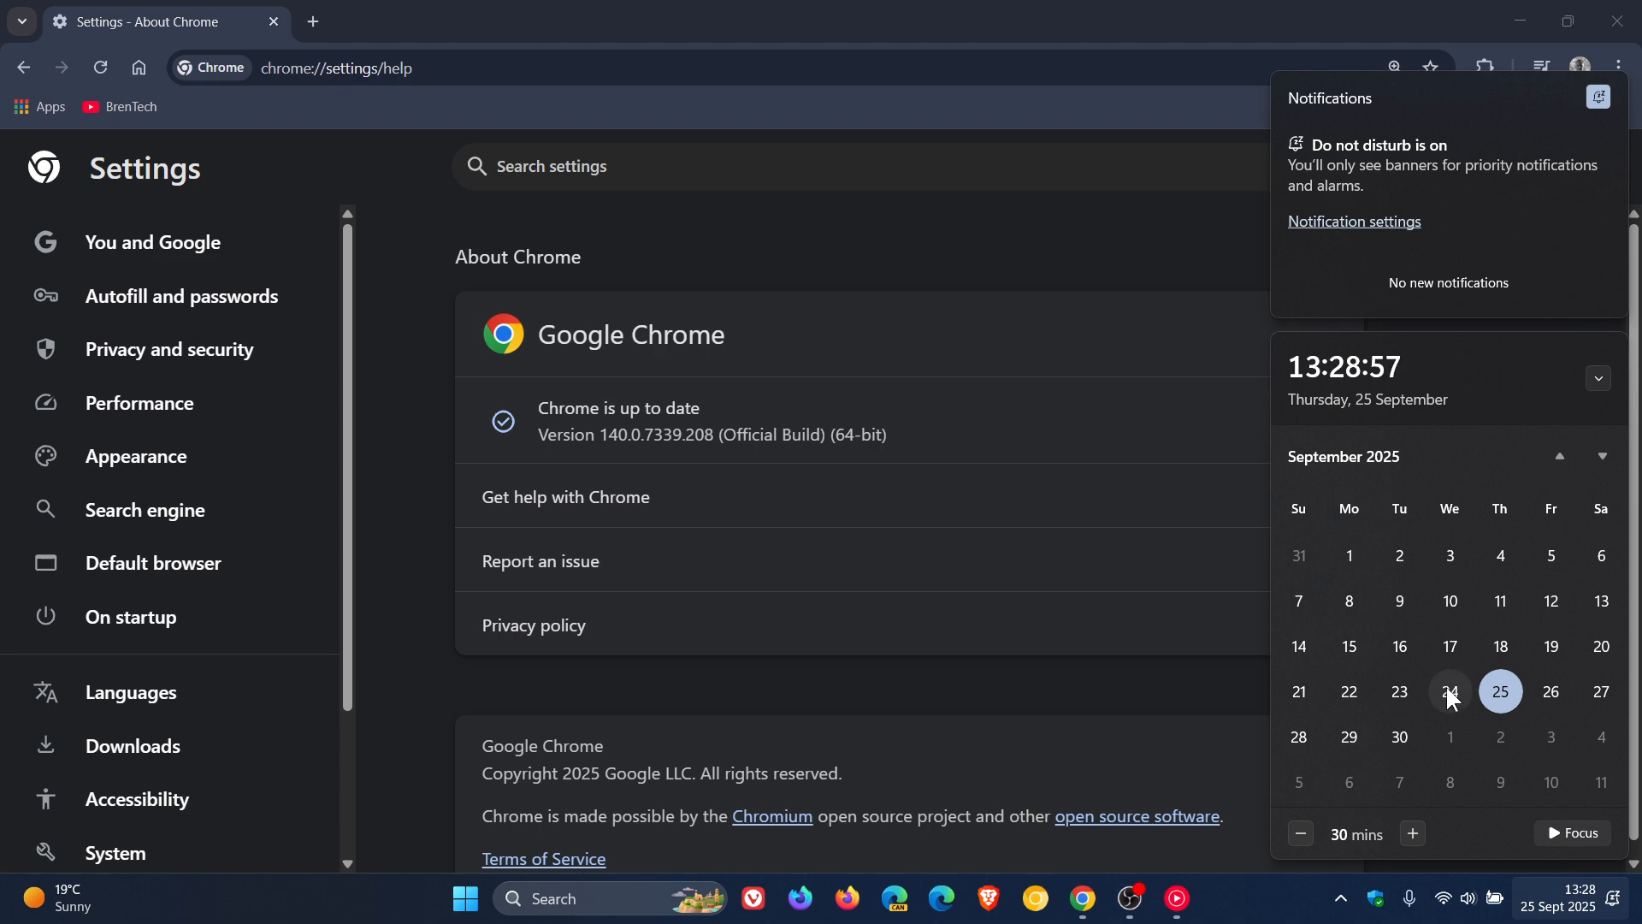
{"action": "mouse_move", "coordinate": [1409, 736]}
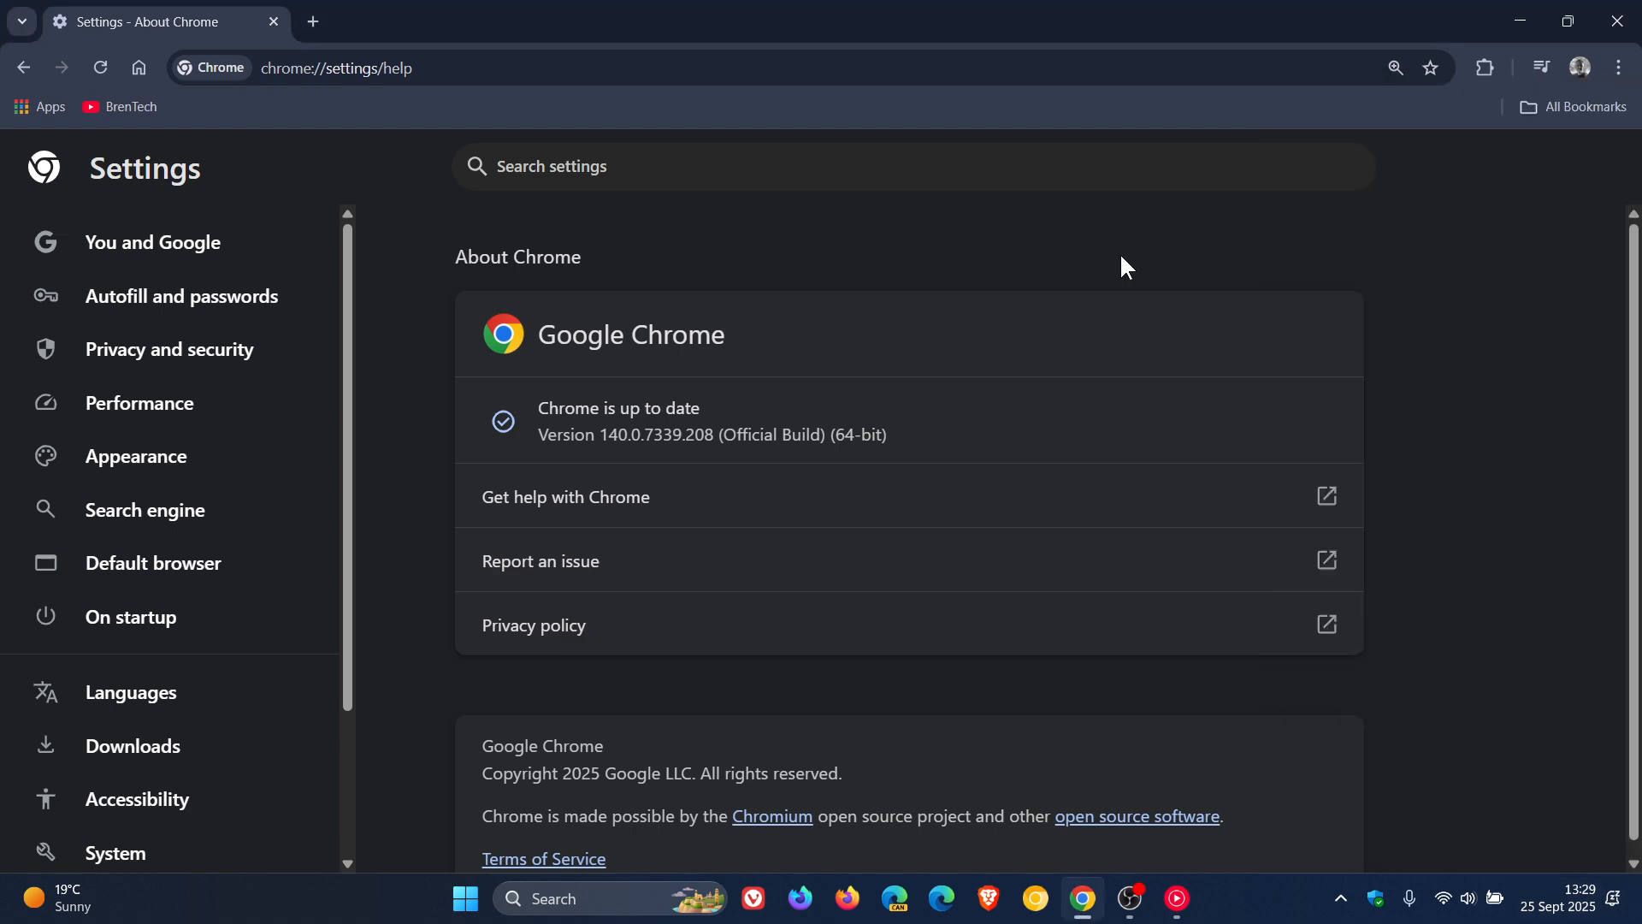
{"action": "mouse_move", "coordinate": [1125, 281]}
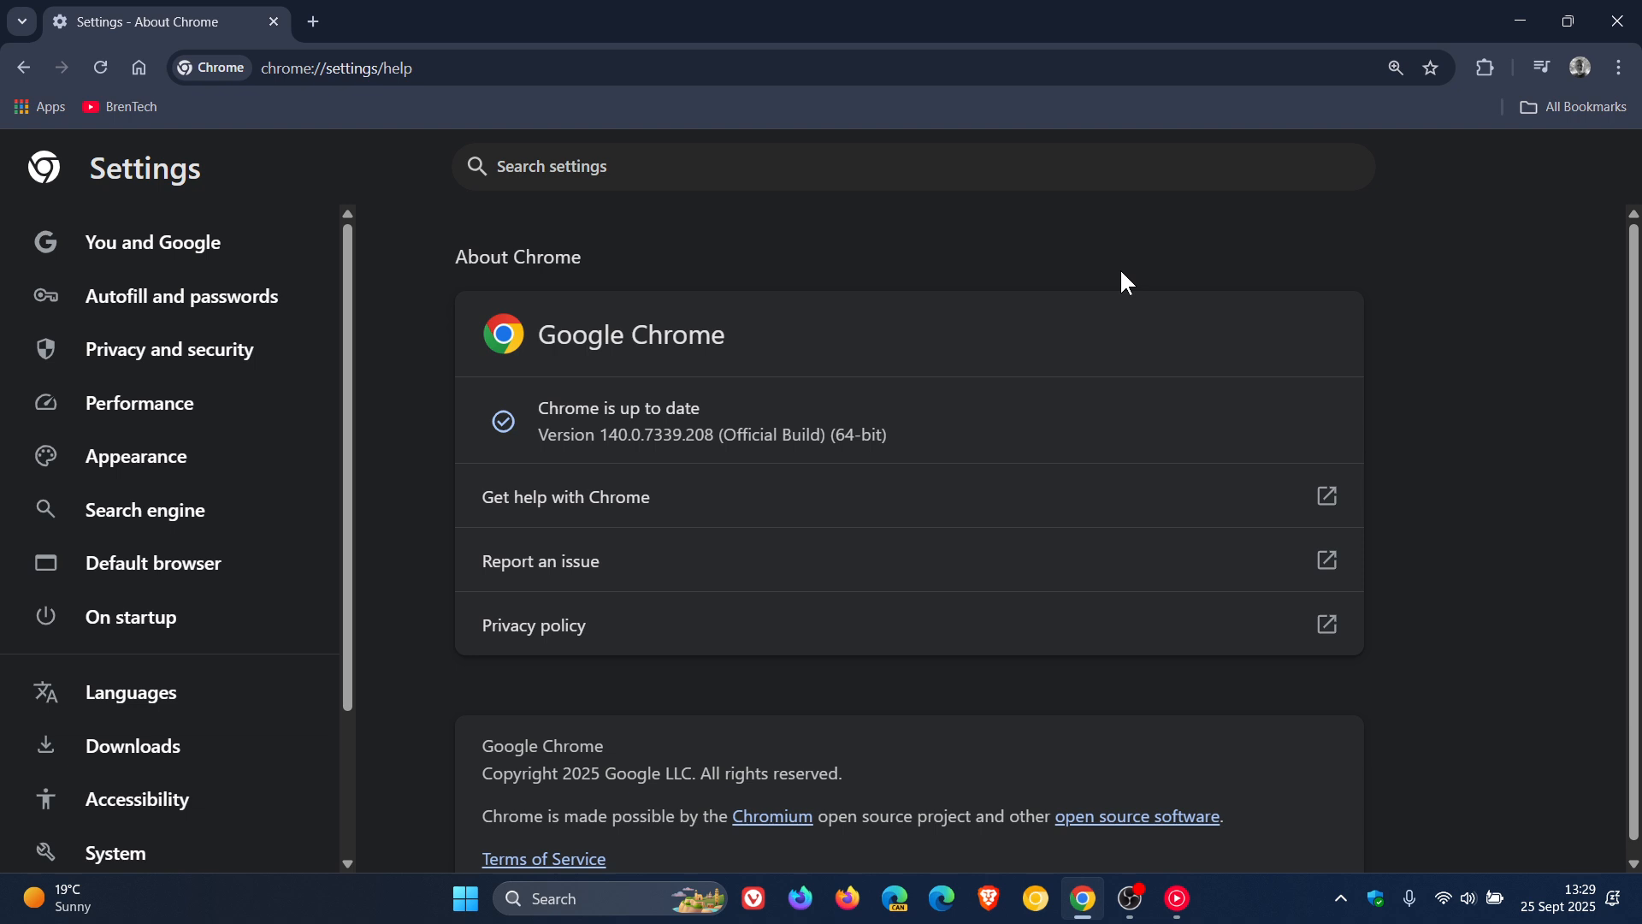
{"action": "mouse_move", "coordinate": [1075, 295]}
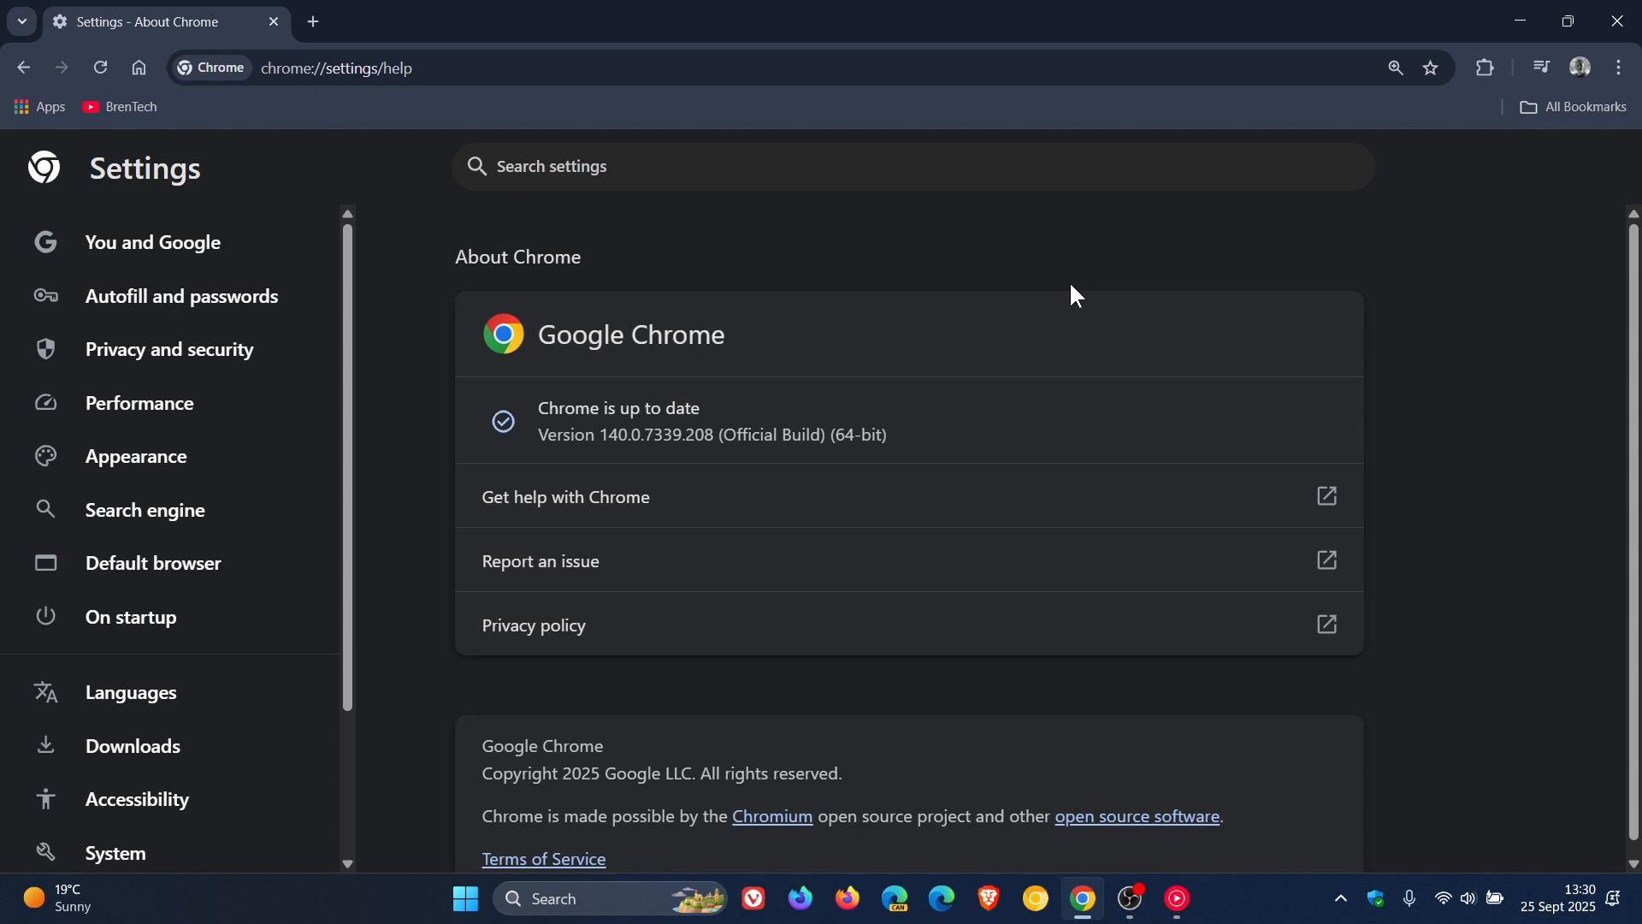
{"action": "mouse_move", "coordinate": [858, 319]}
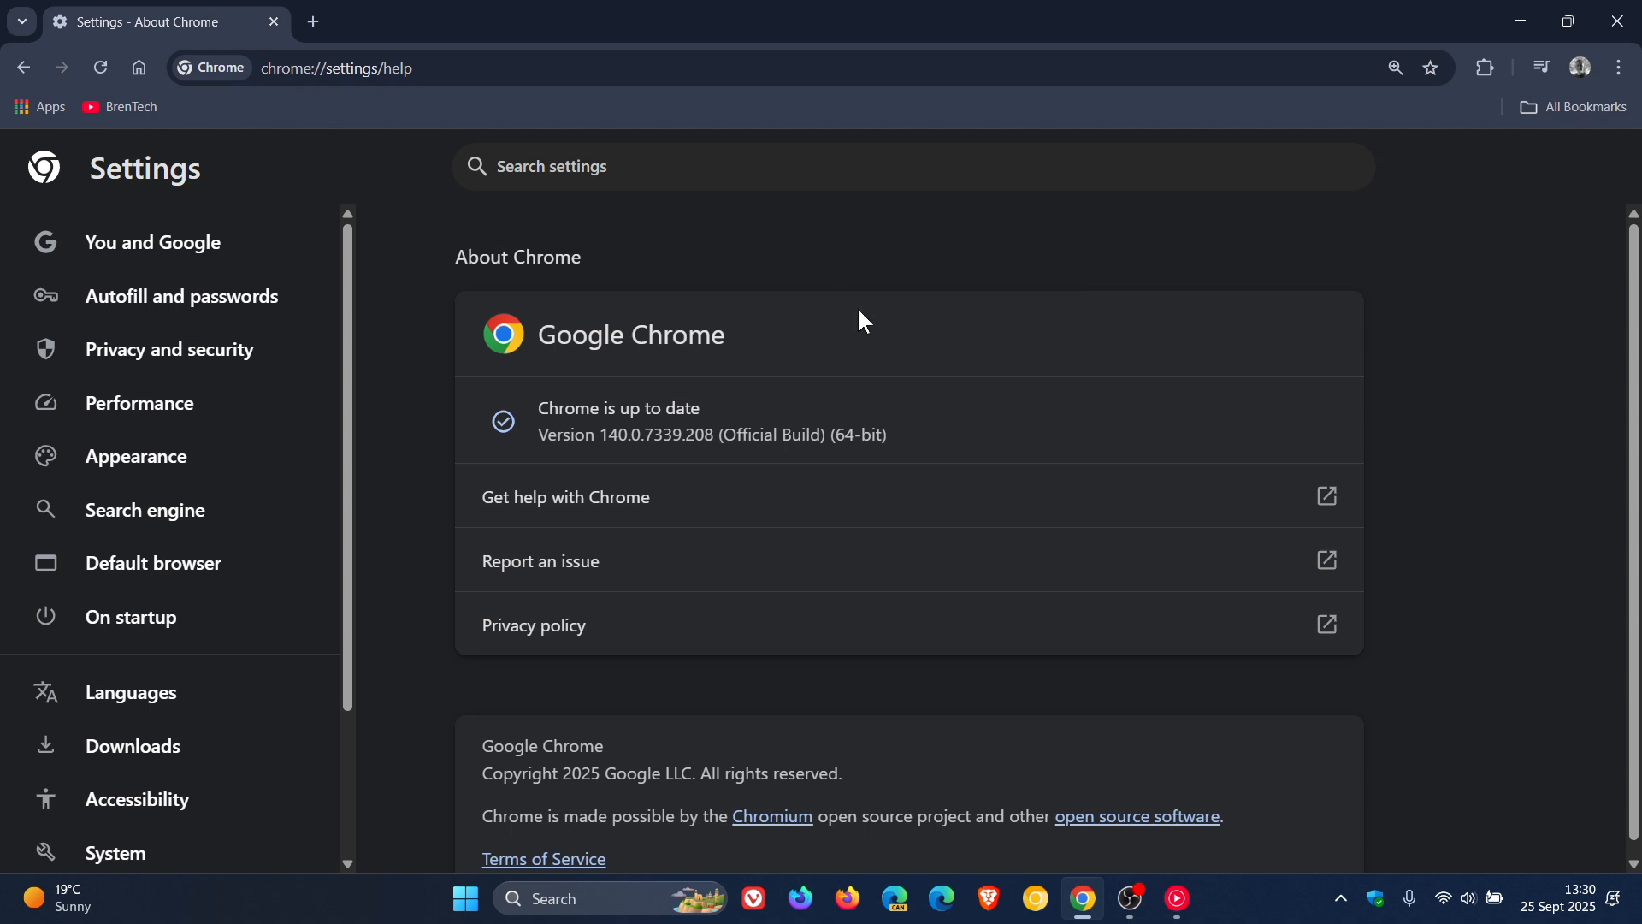
{"action": "mouse_move", "coordinate": [1152, 304]}
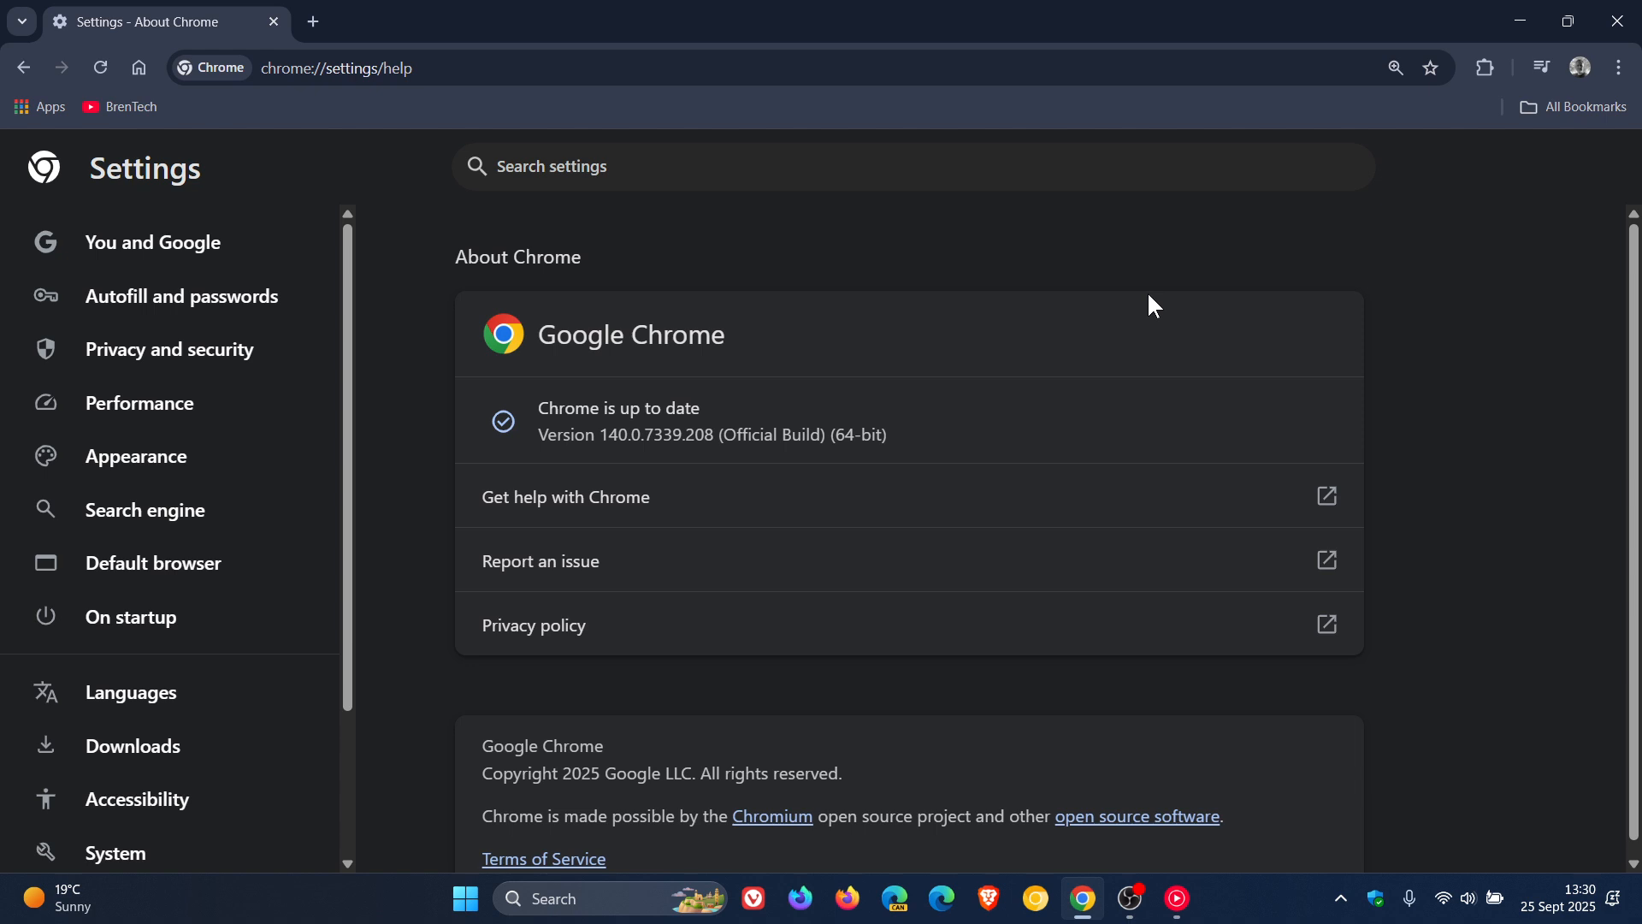
{"action": "mouse_move", "coordinate": [1053, 788]}
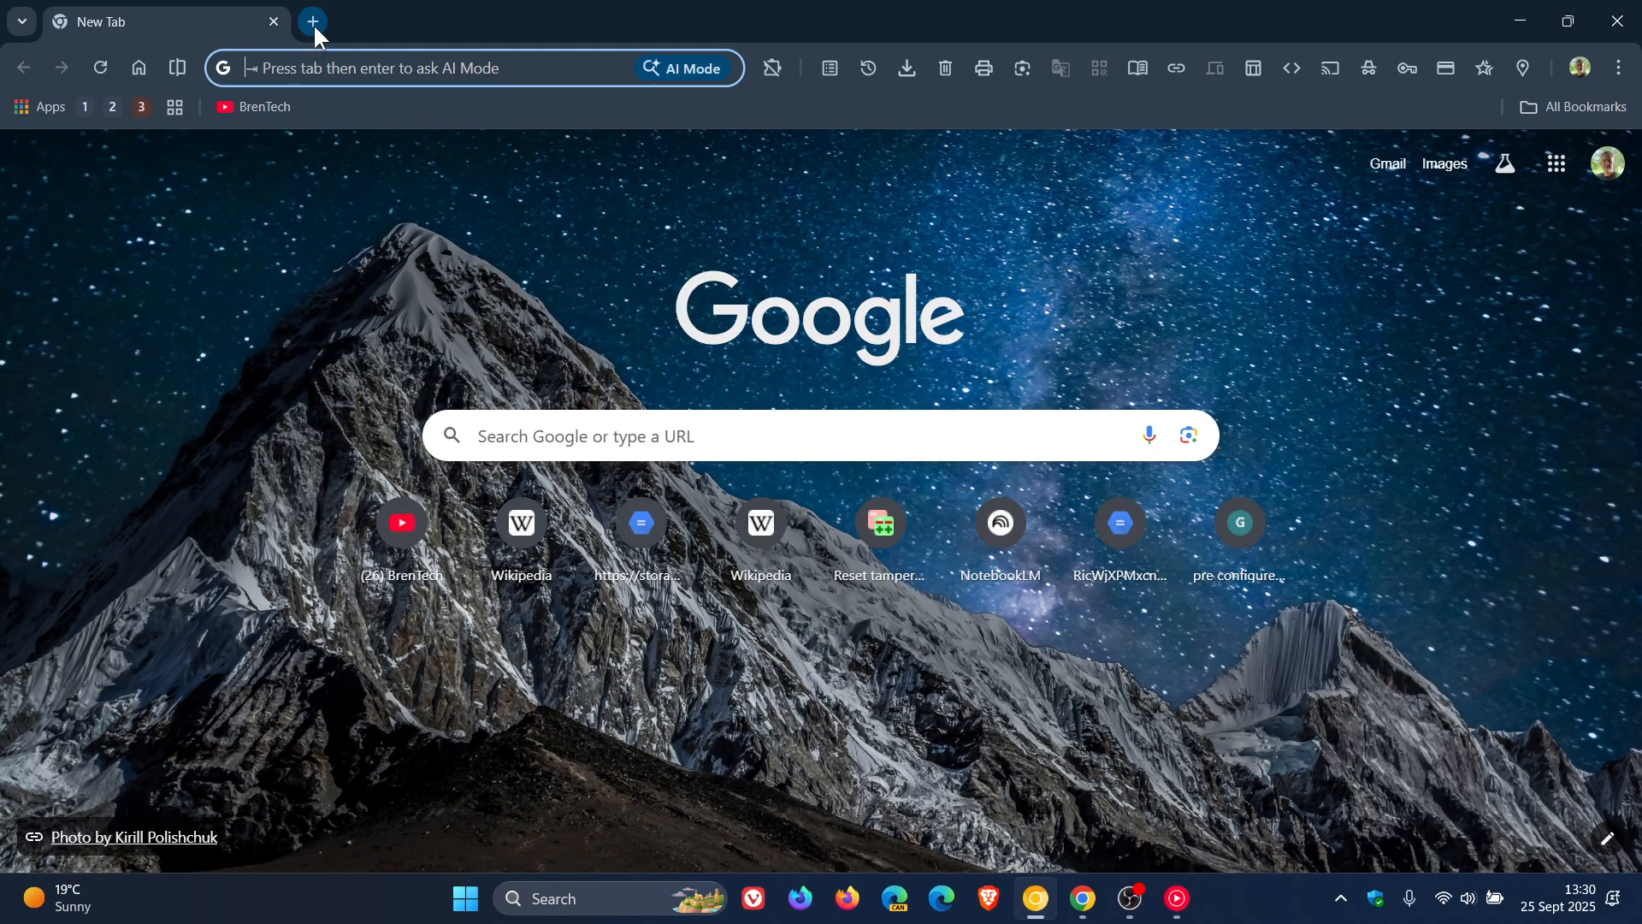
- Add a new tab into tab group 1 and copy its sharing link
{"action": "left_click", "coordinate": [312, 21]}
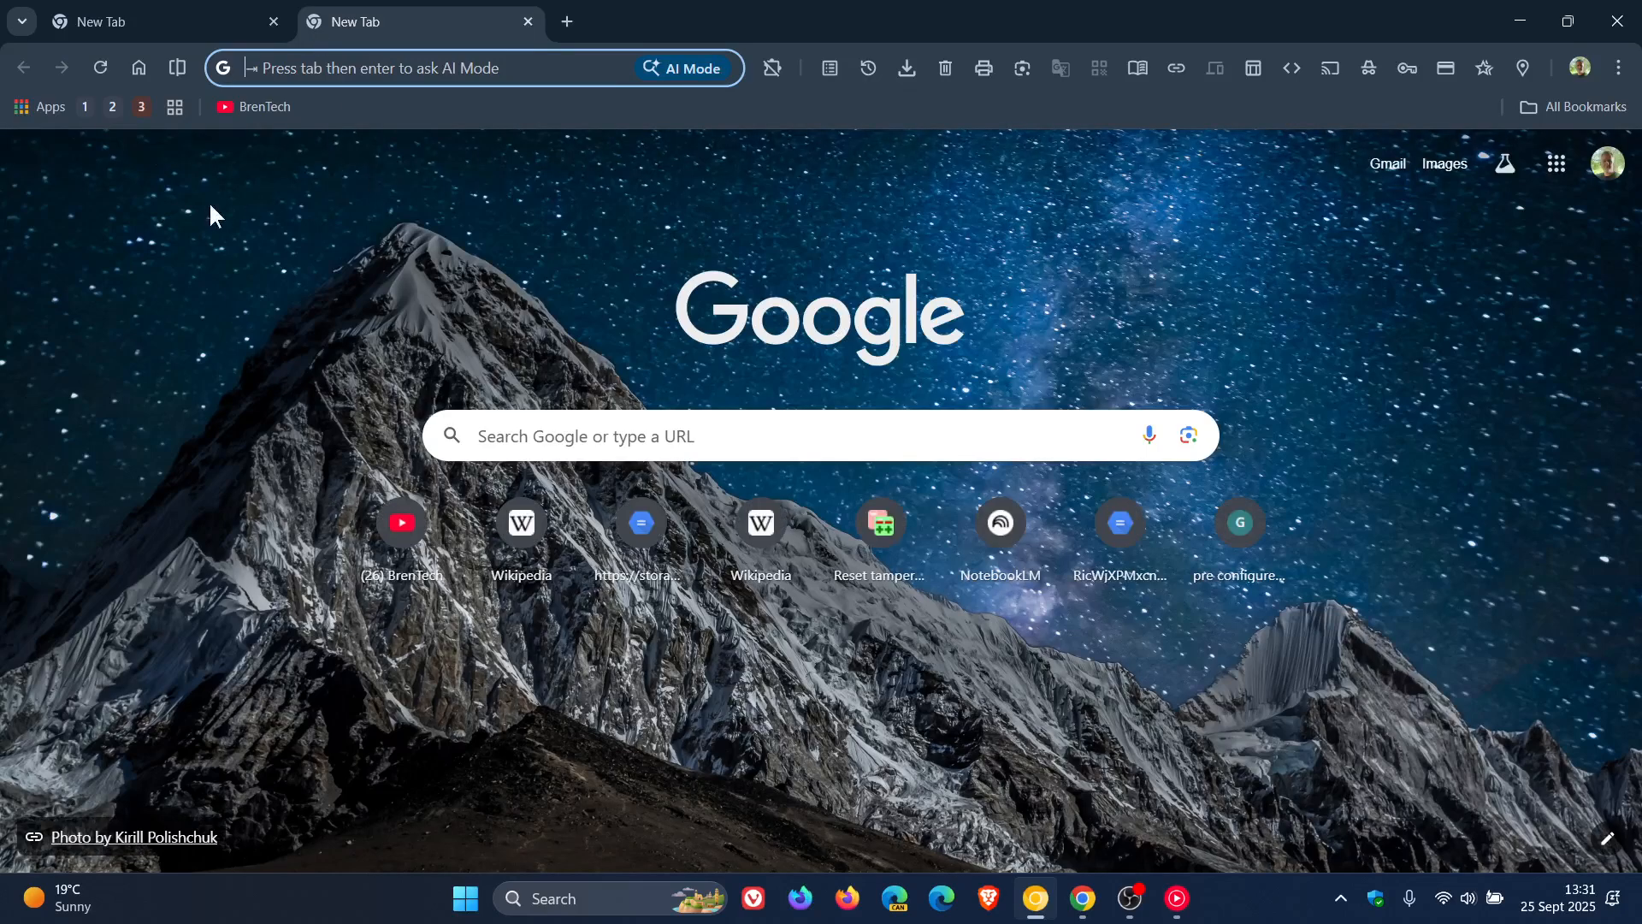
{"action": "left_click", "coordinate": [564, 21]}
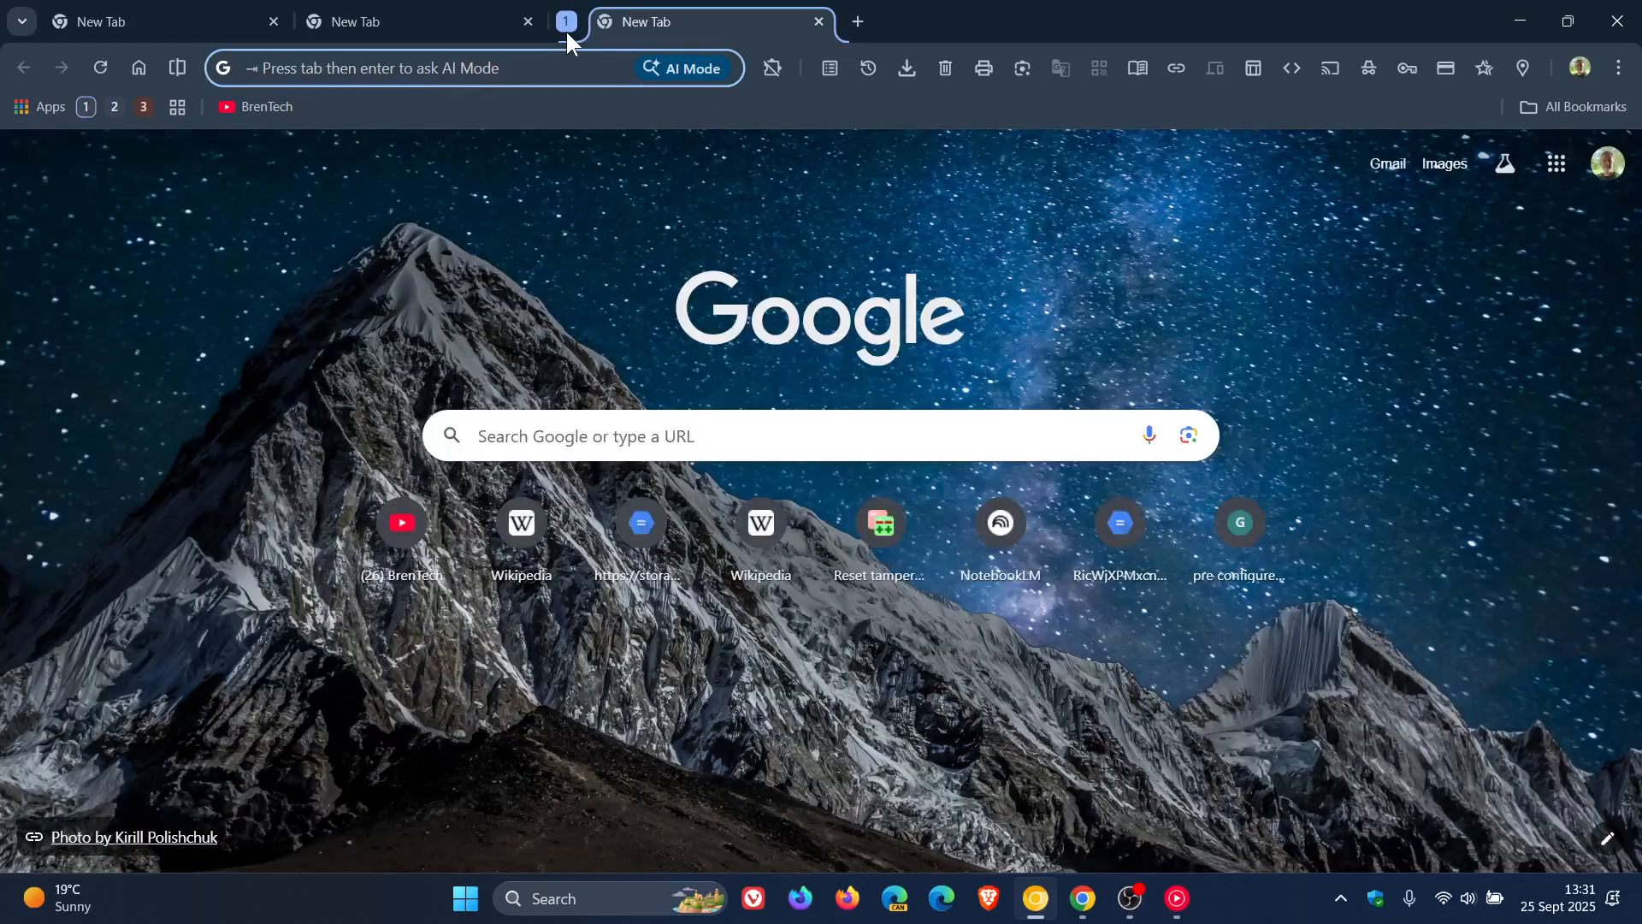
{"action": "left_click", "coordinate": [564, 20]}
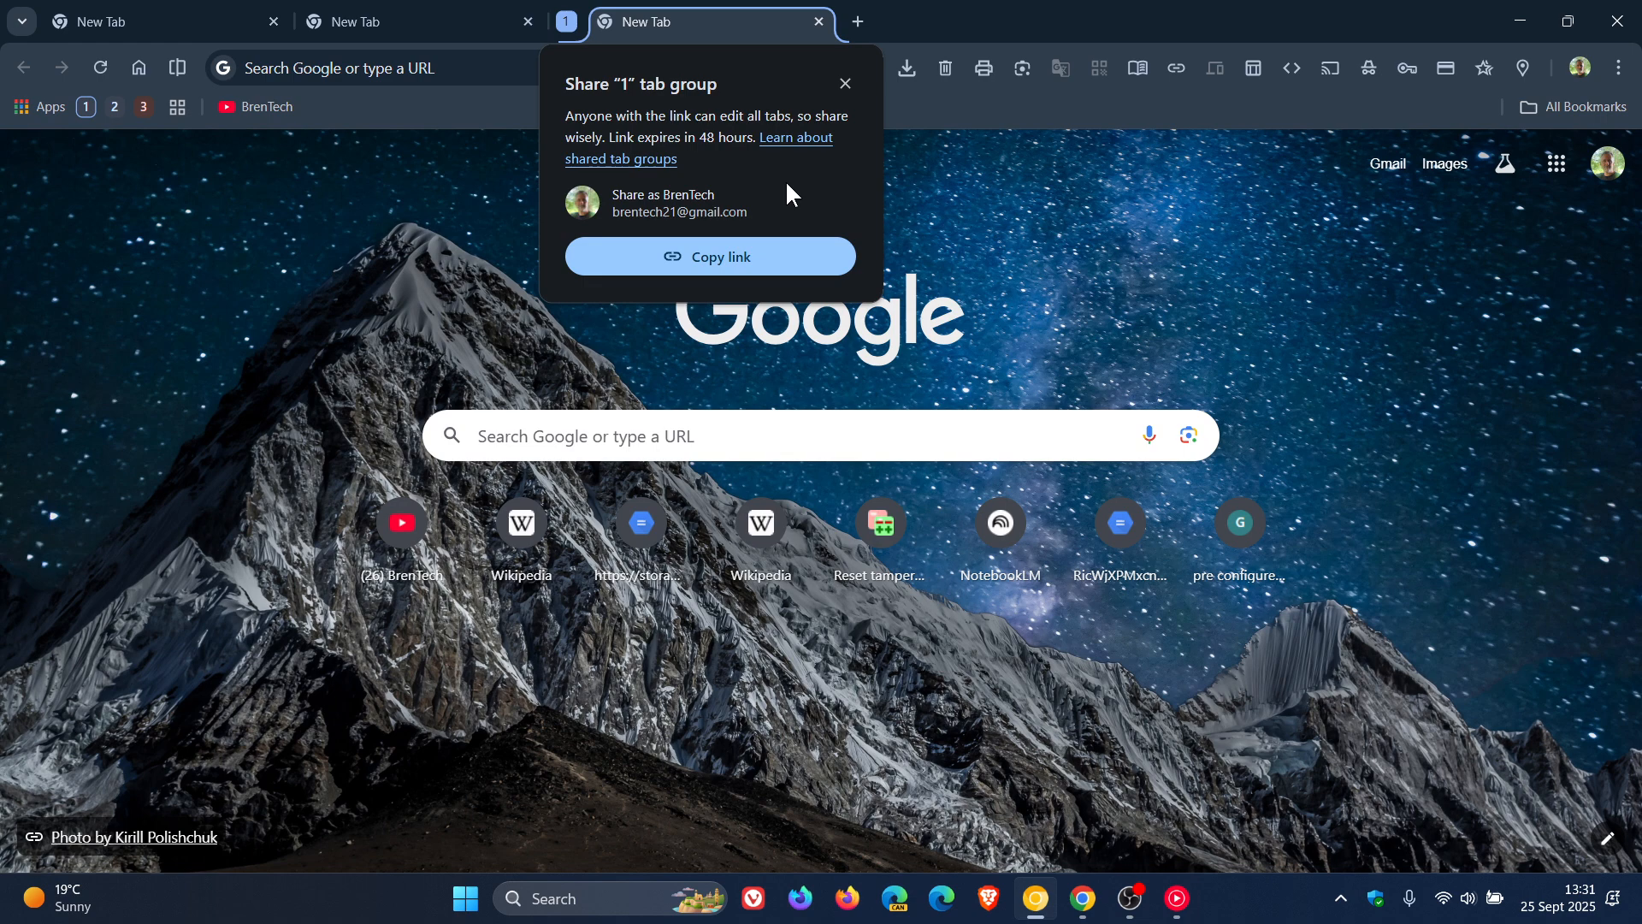
{"action": "left_click", "coordinate": [844, 83]}
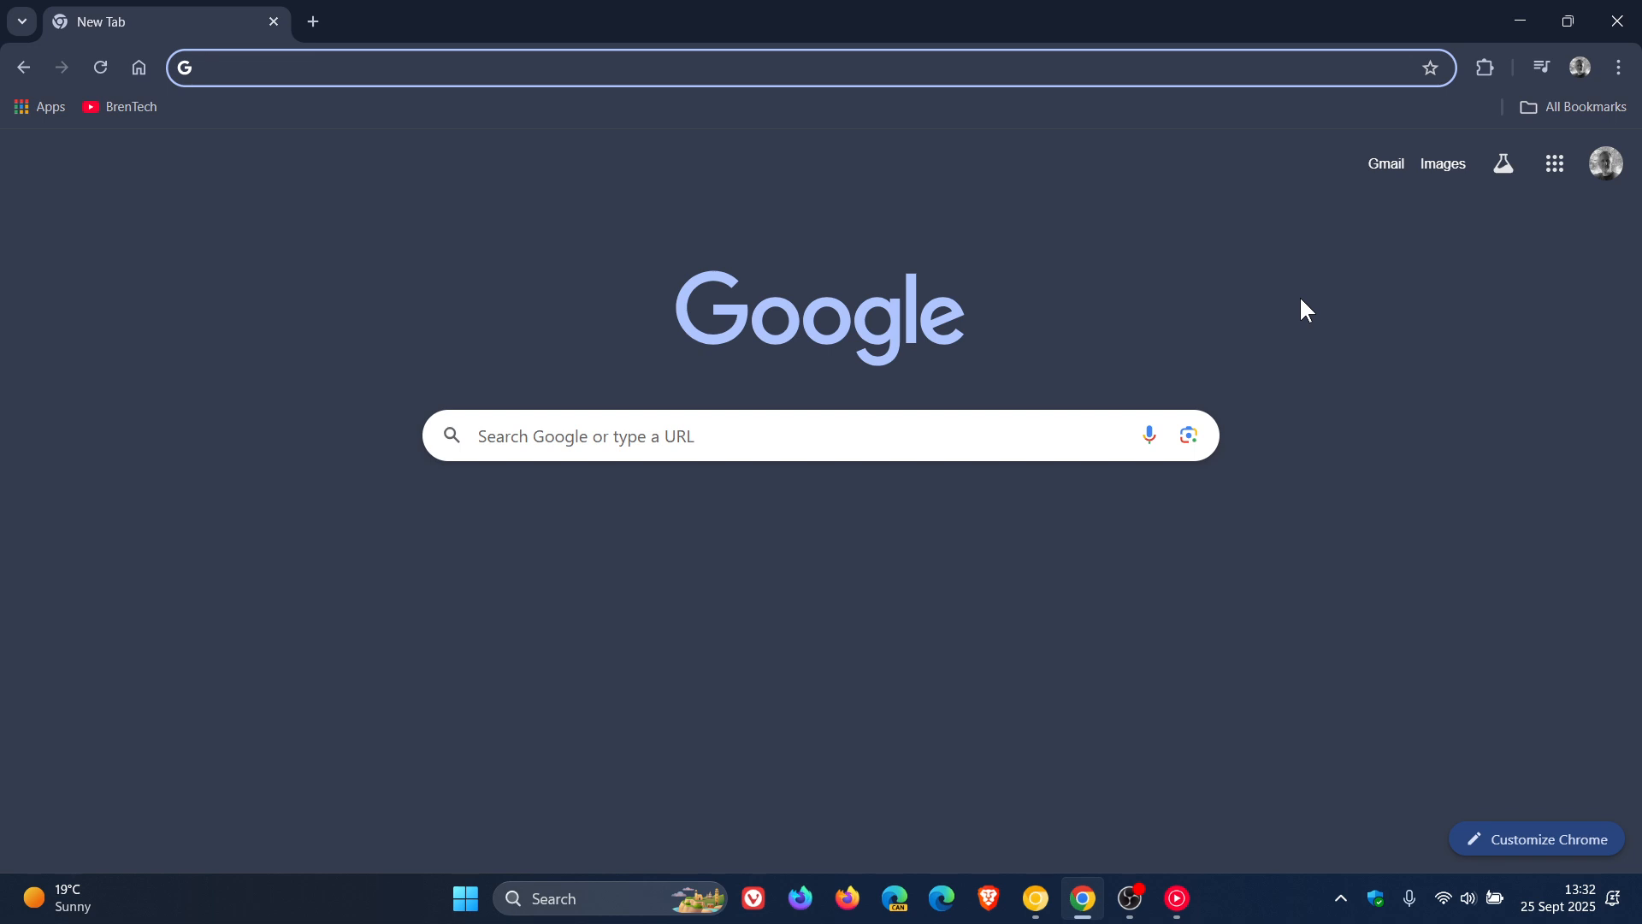
{"action": "mouse_move", "coordinate": [1402, 458]}
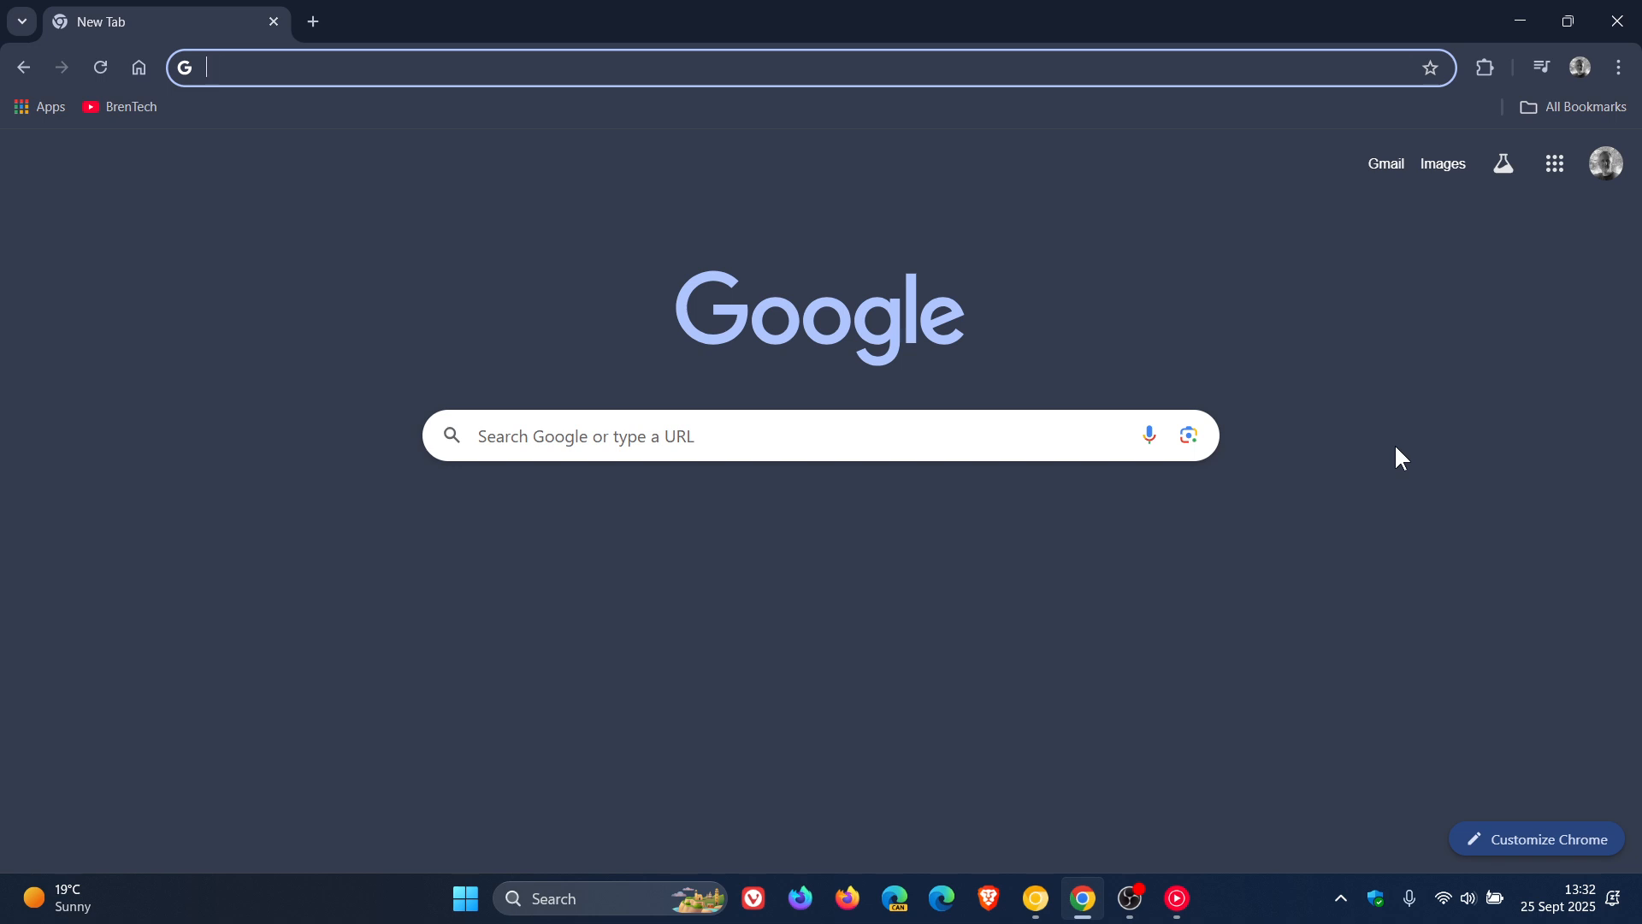
{"action": "mouse_move", "coordinate": [326, 532]}
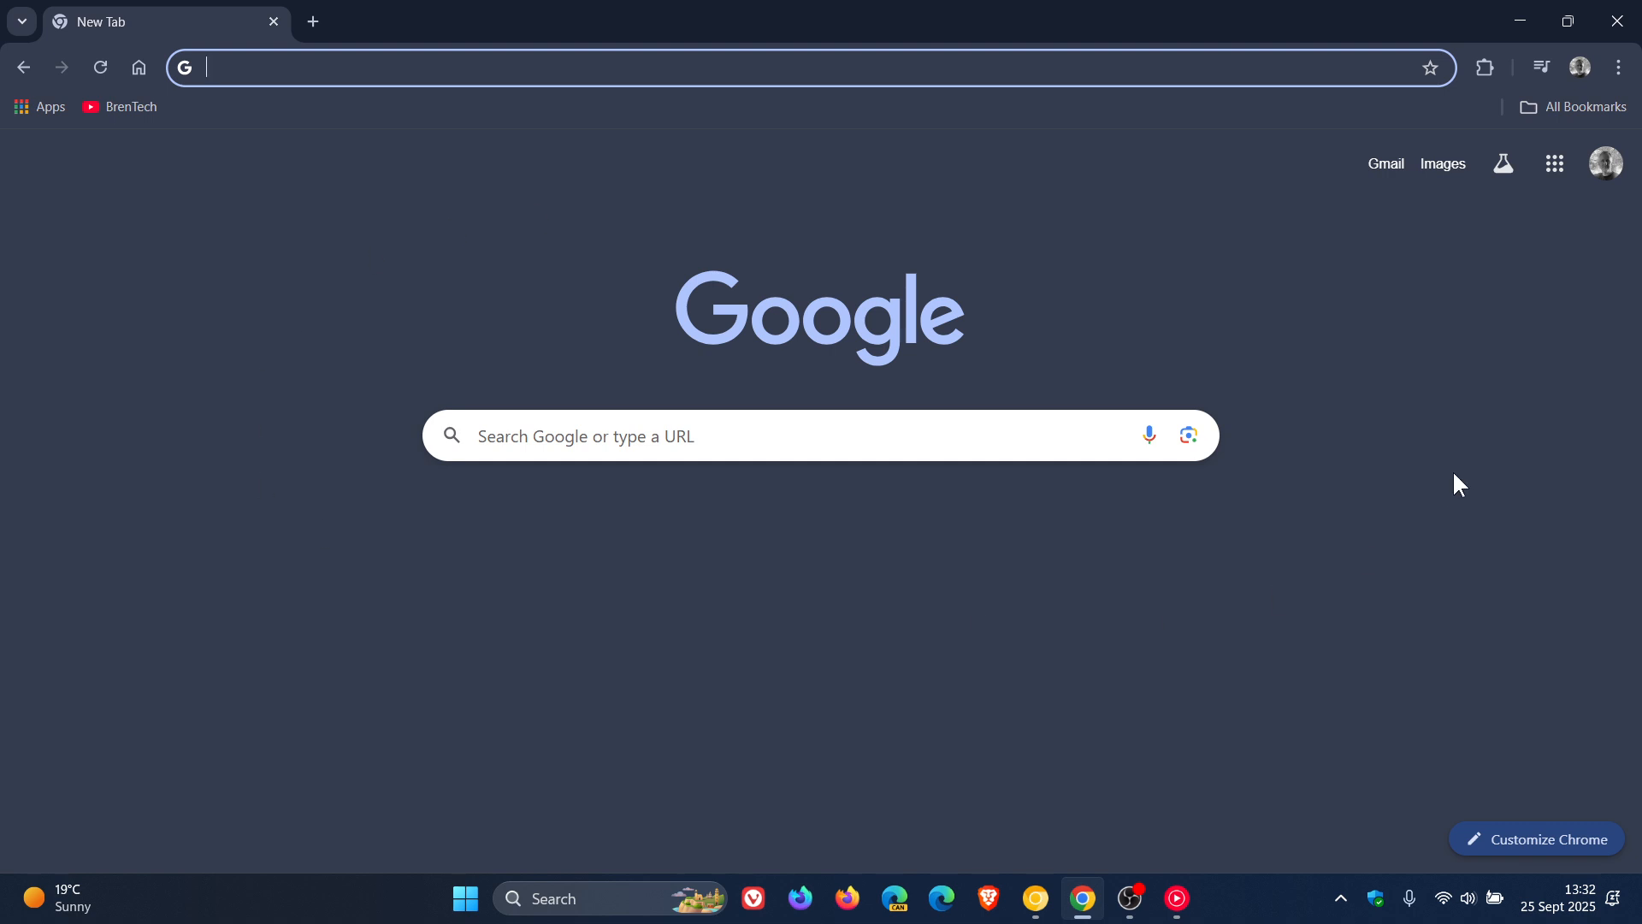
{"action": "mouse_move", "coordinate": [1615, 66]}
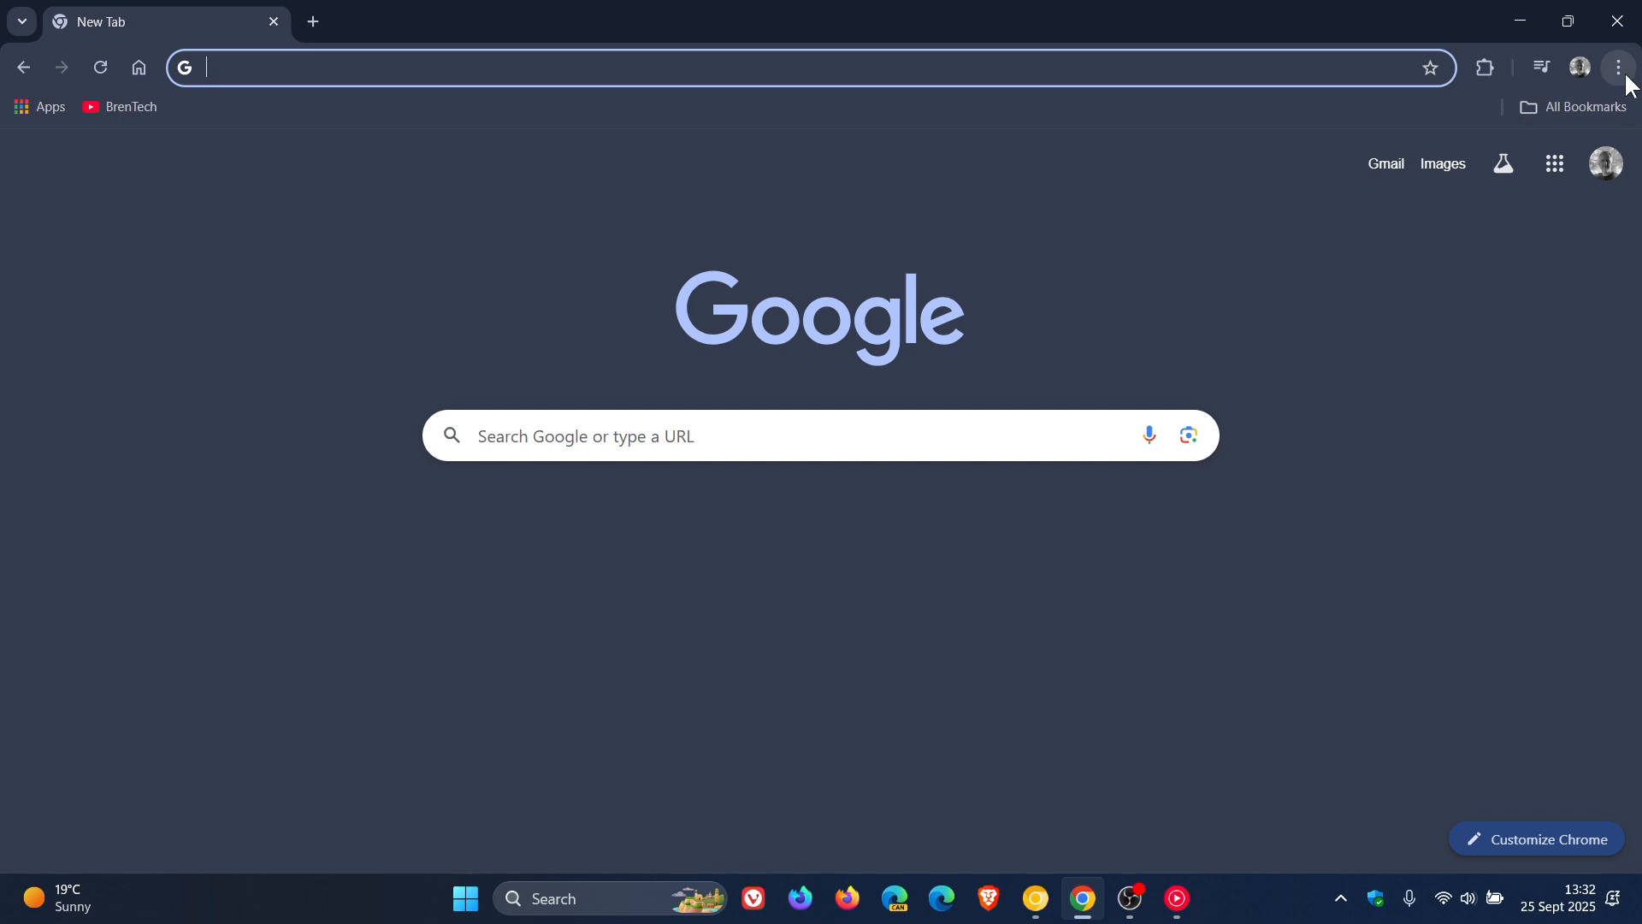
- Open Chrome's main menu to reach the About Google Chrome page
{"action": "left_click", "coordinate": [1615, 67]}
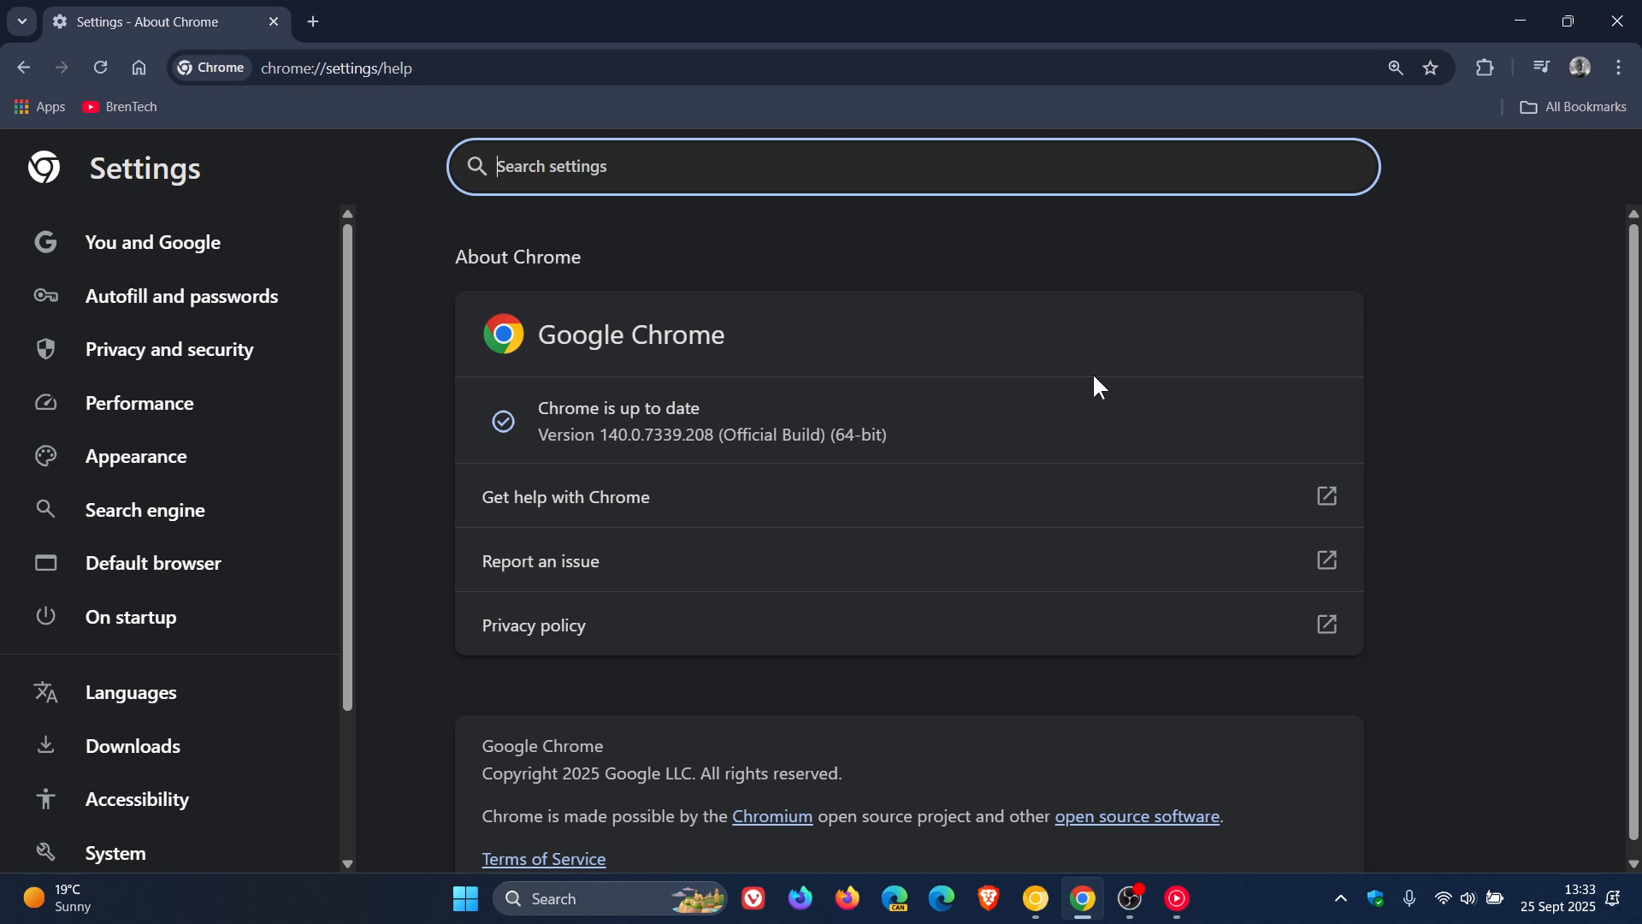
{"action": "mouse_move", "coordinate": [1109, 335]}
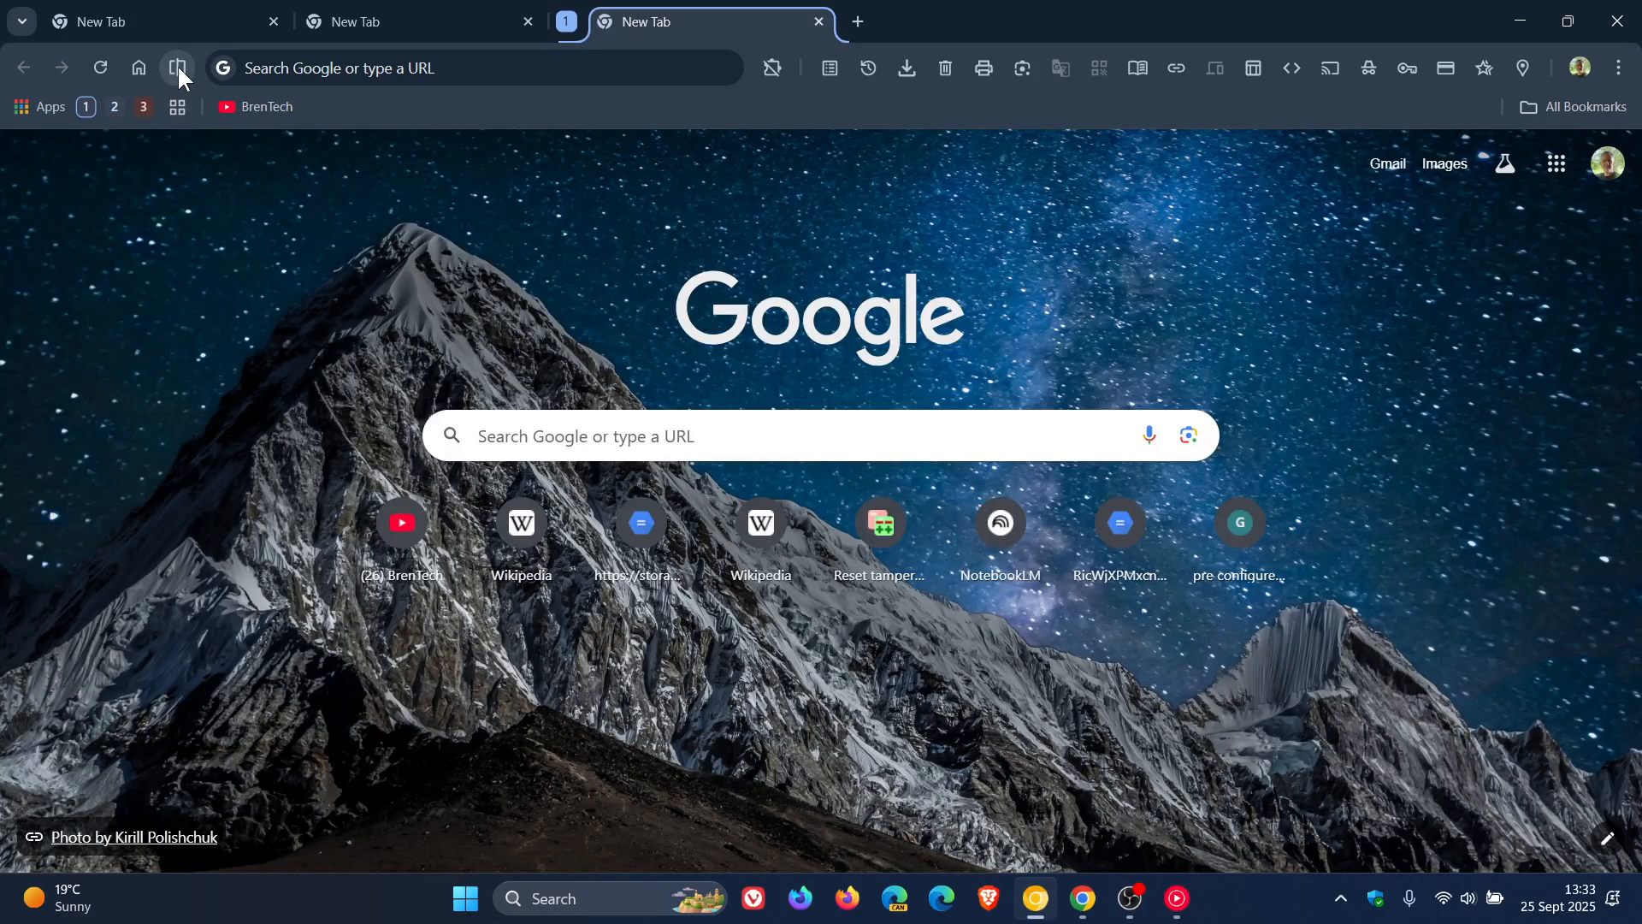
- Use Canary's split view toolbar button to show two tabs side by side
{"action": "left_click", "coordinate": [176, 67]}
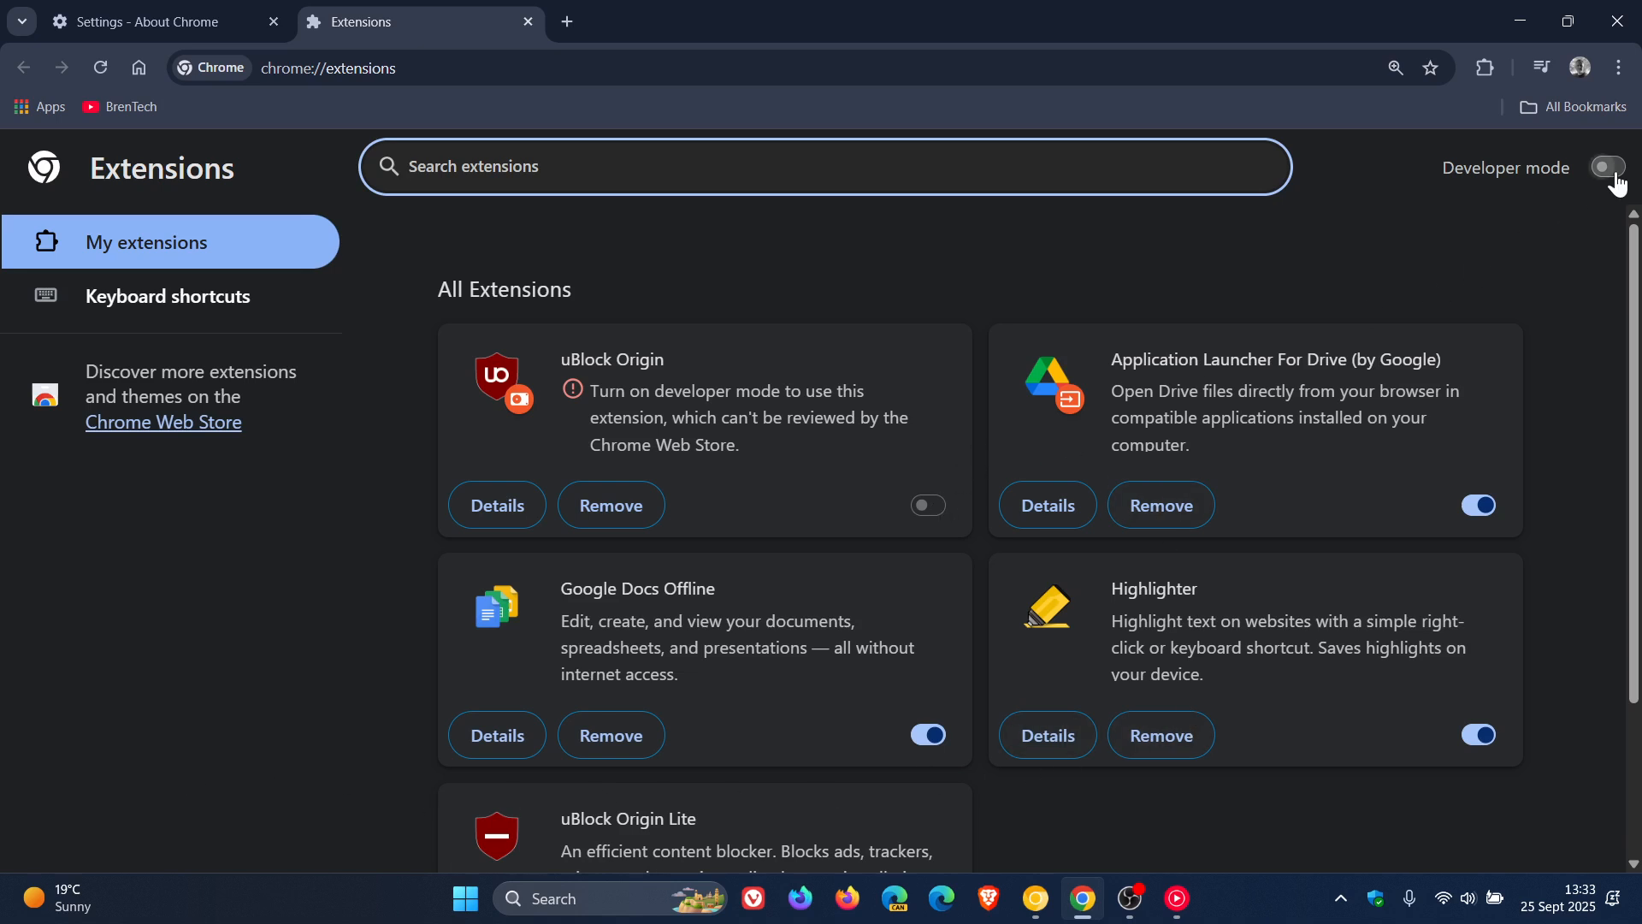
{"action": "left_click", "coordinate": [1608, 168]}
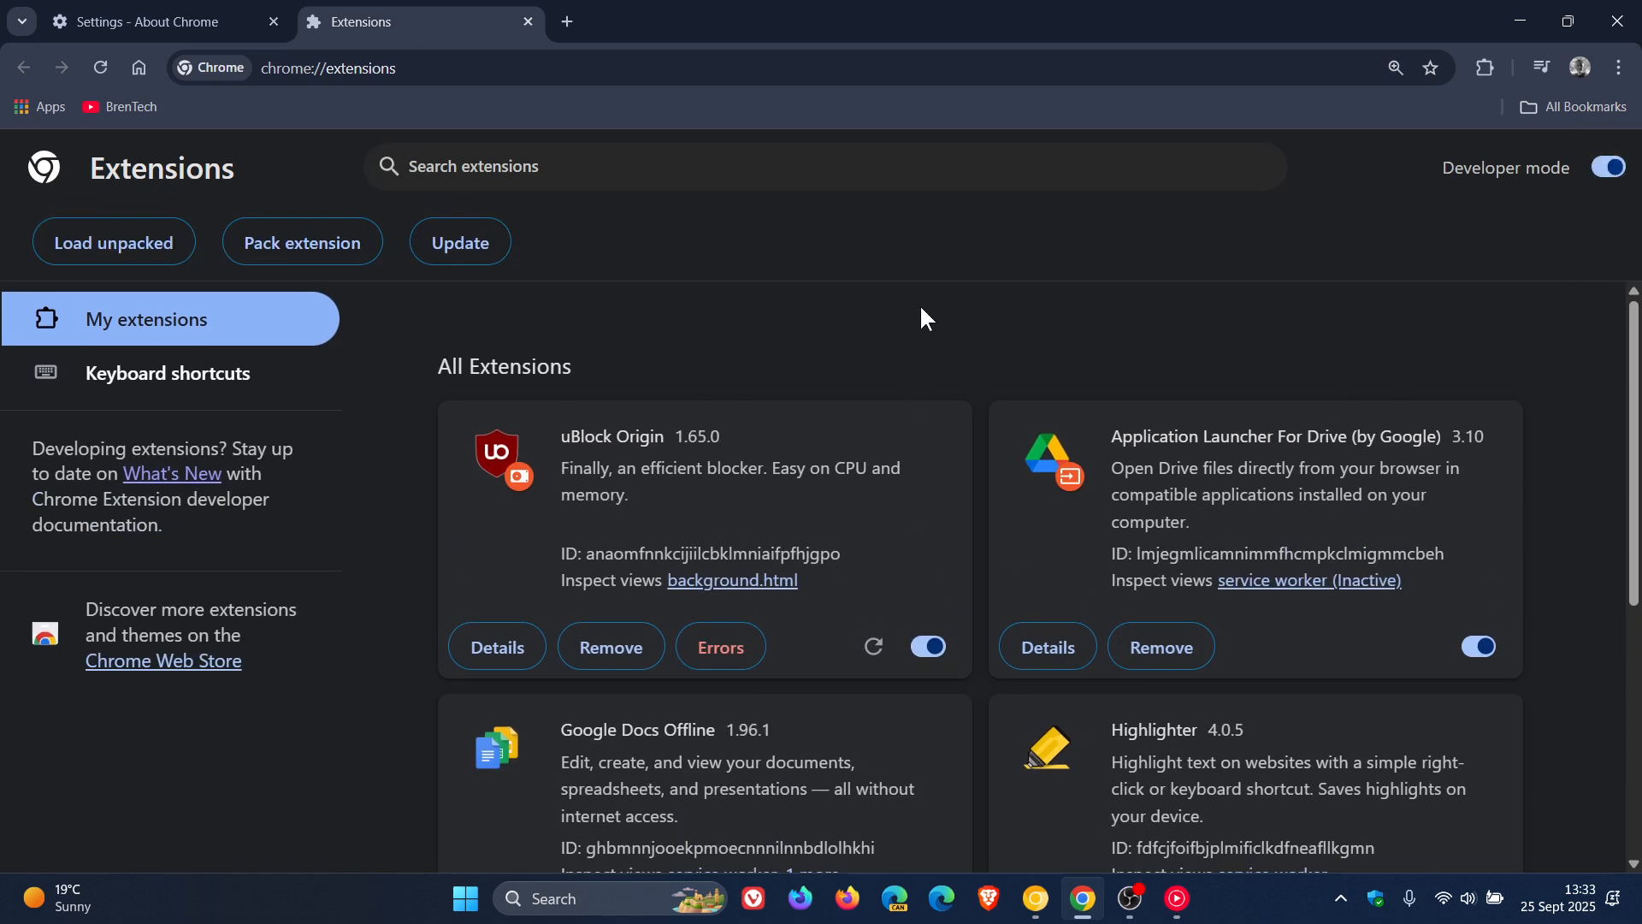
{"action": "mouse_move", "coordinate": [907, 311]}
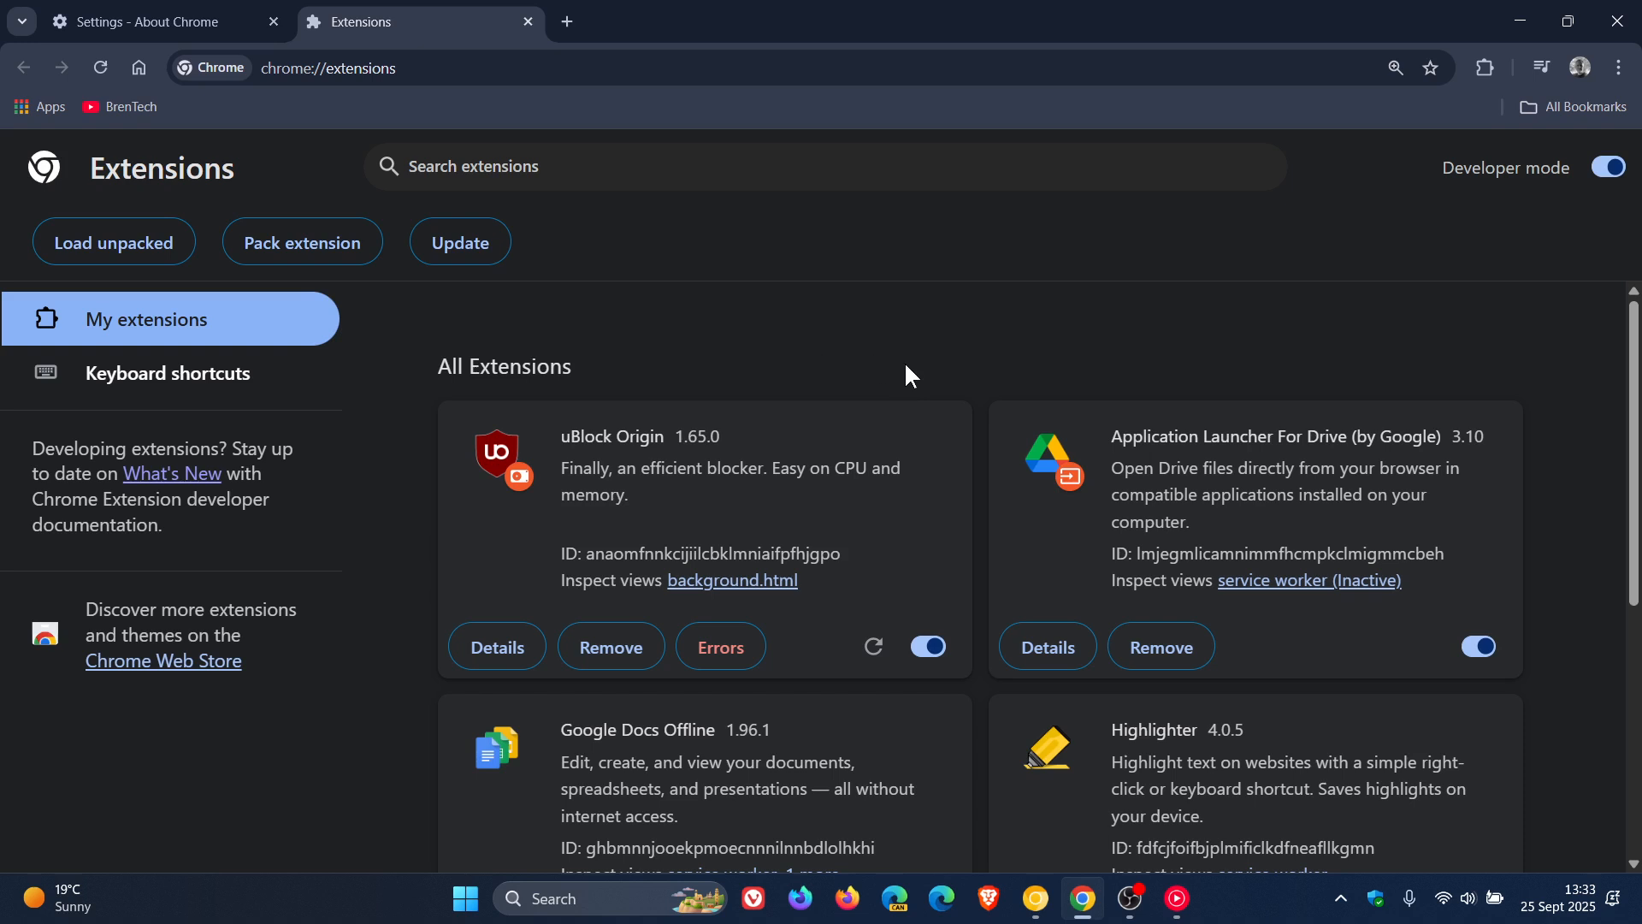
{"action": "mouse_move", "coordinate": [946, 485]}
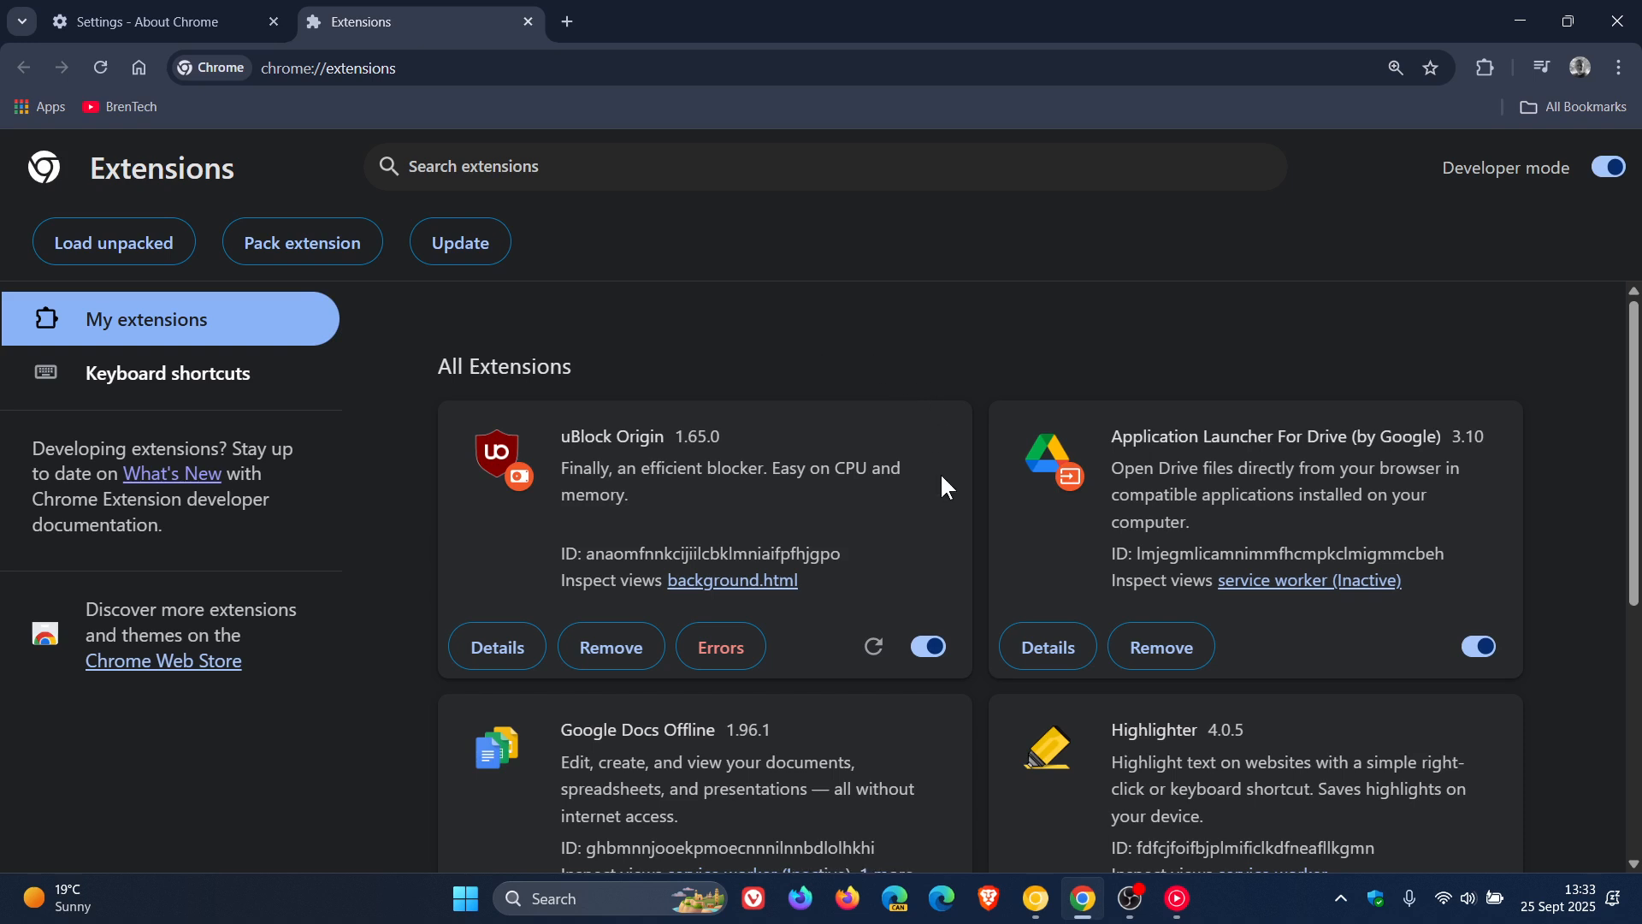
{"action": "mouse_move", "coordinate": [874, 583]}
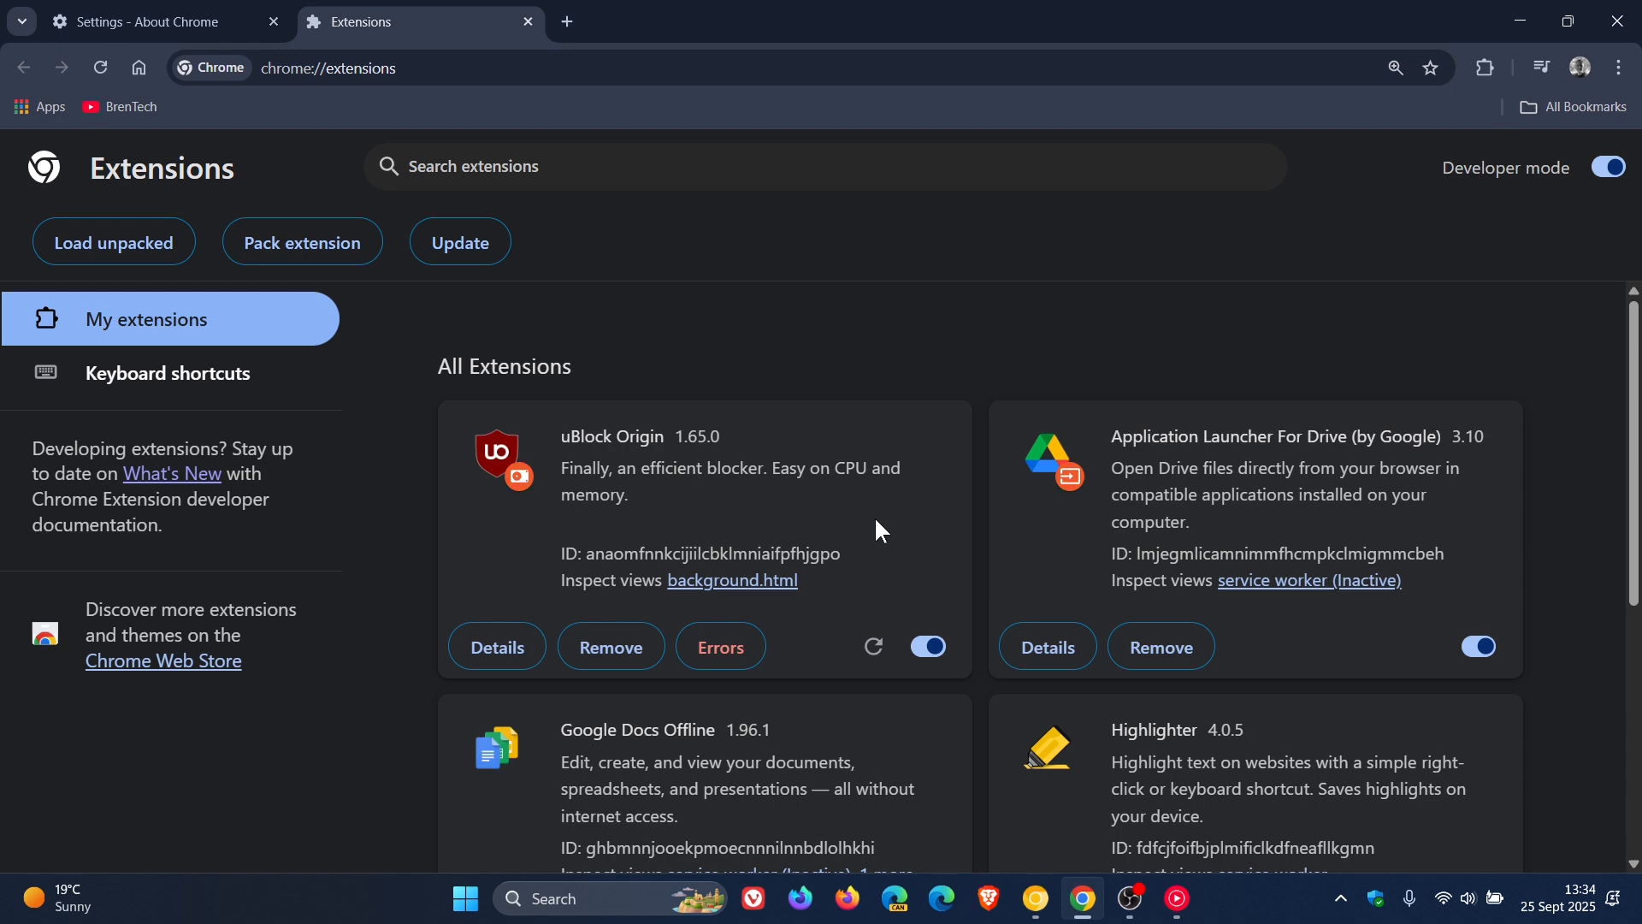
{"action": "mouse_move", "coordinate": [972, 444]}
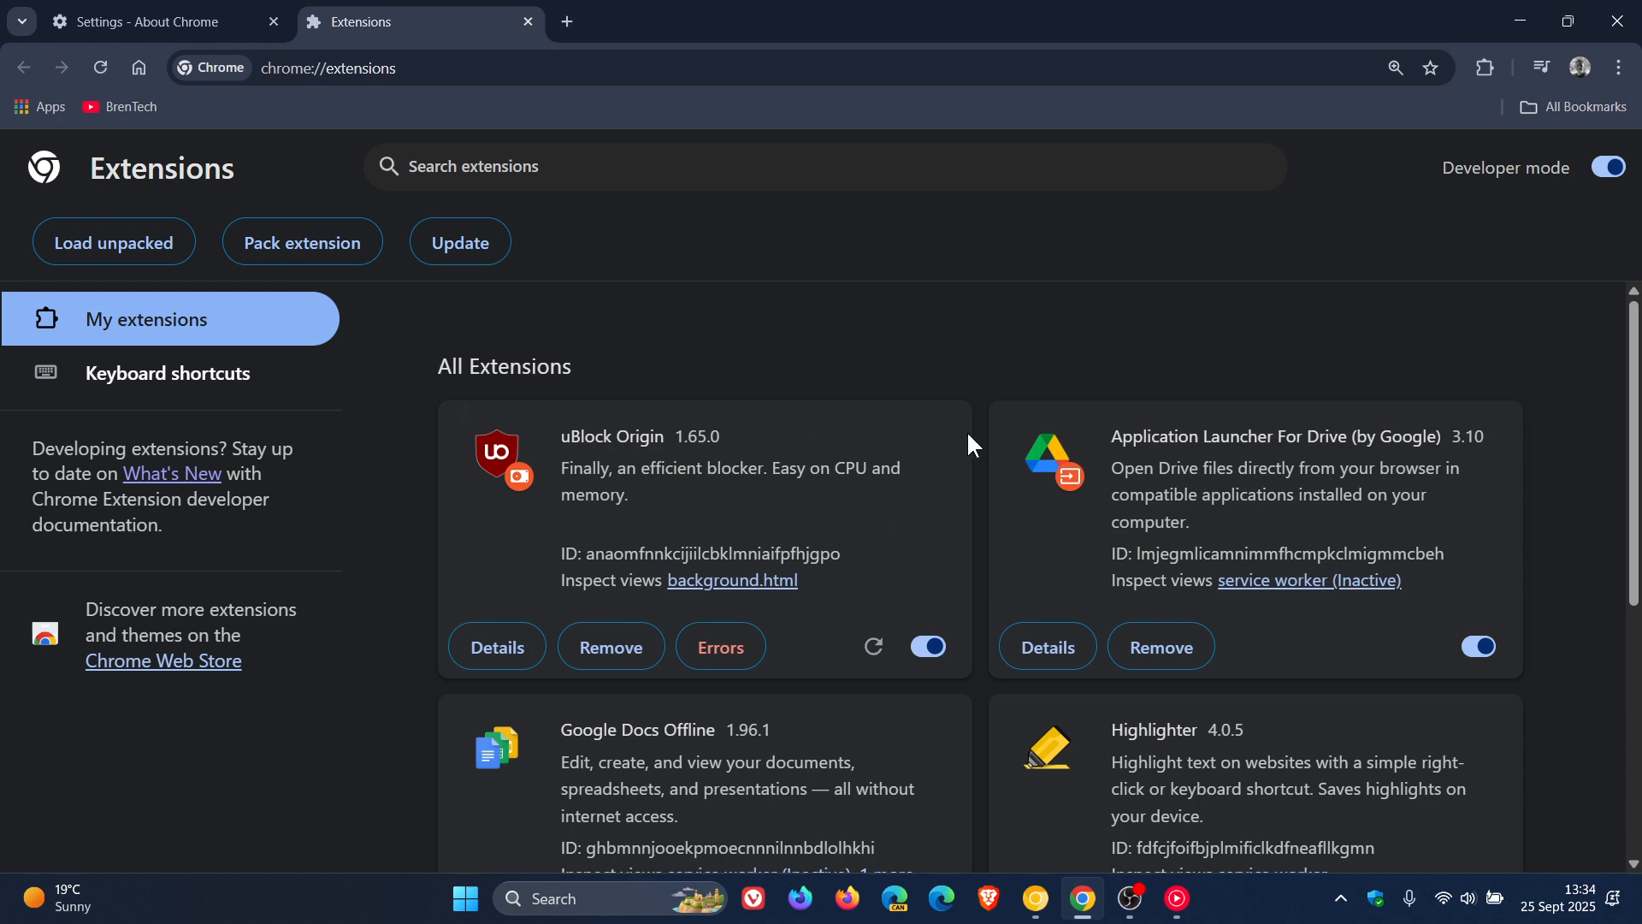
{"action": "mouse_move", "coordinate": [951, 467]}
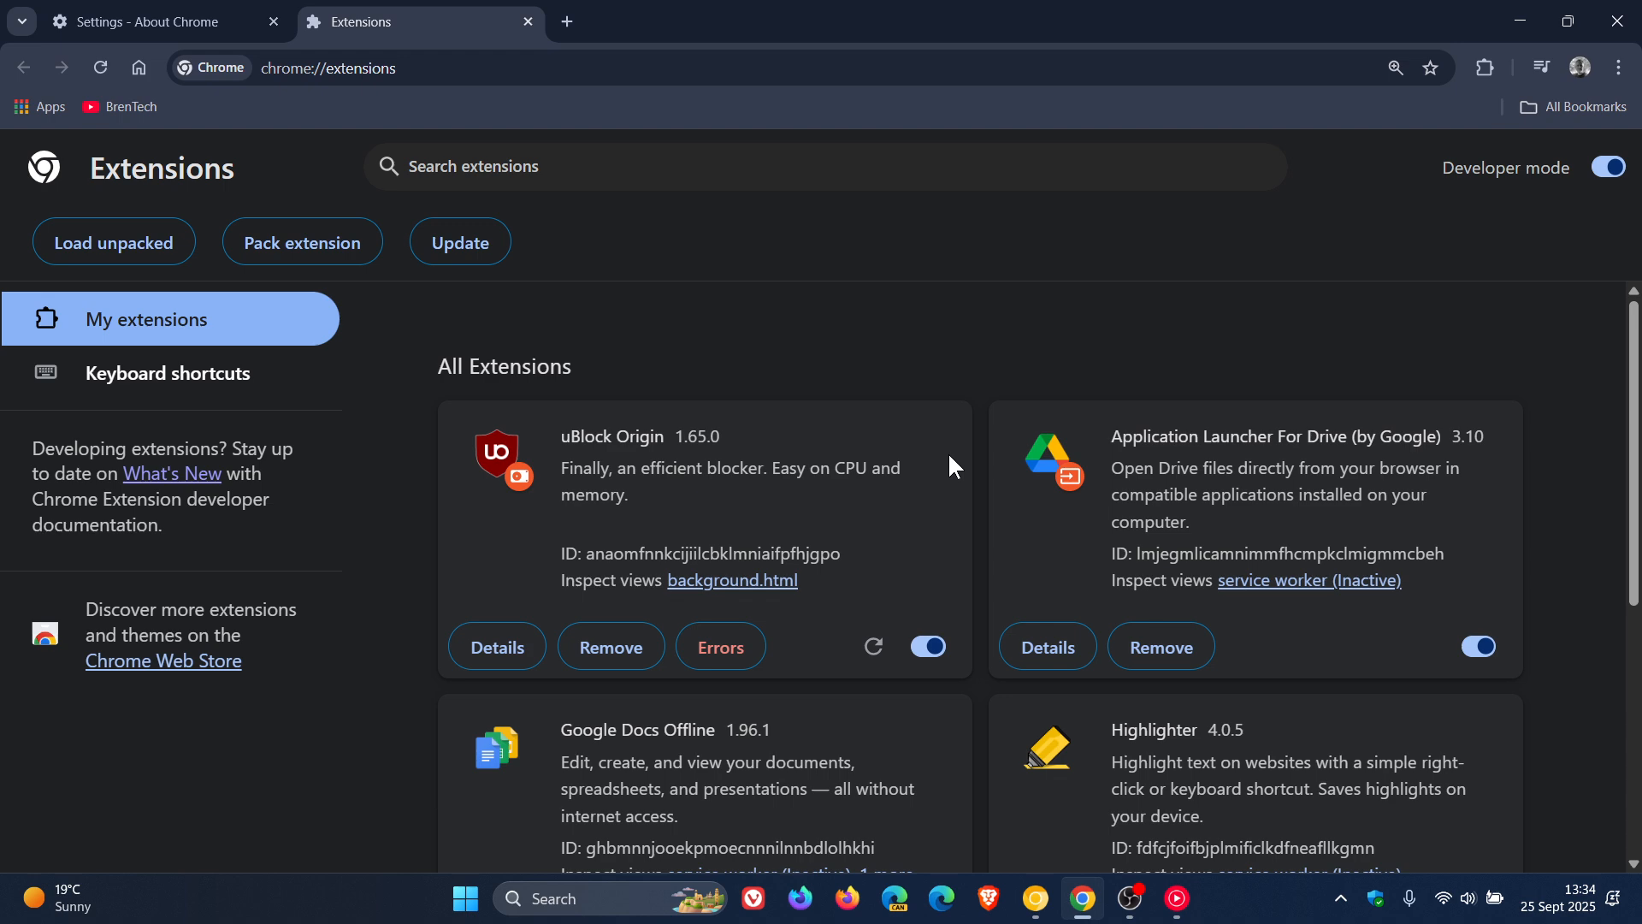
{"action": "left_click", "coordinate": [1607, 167]}
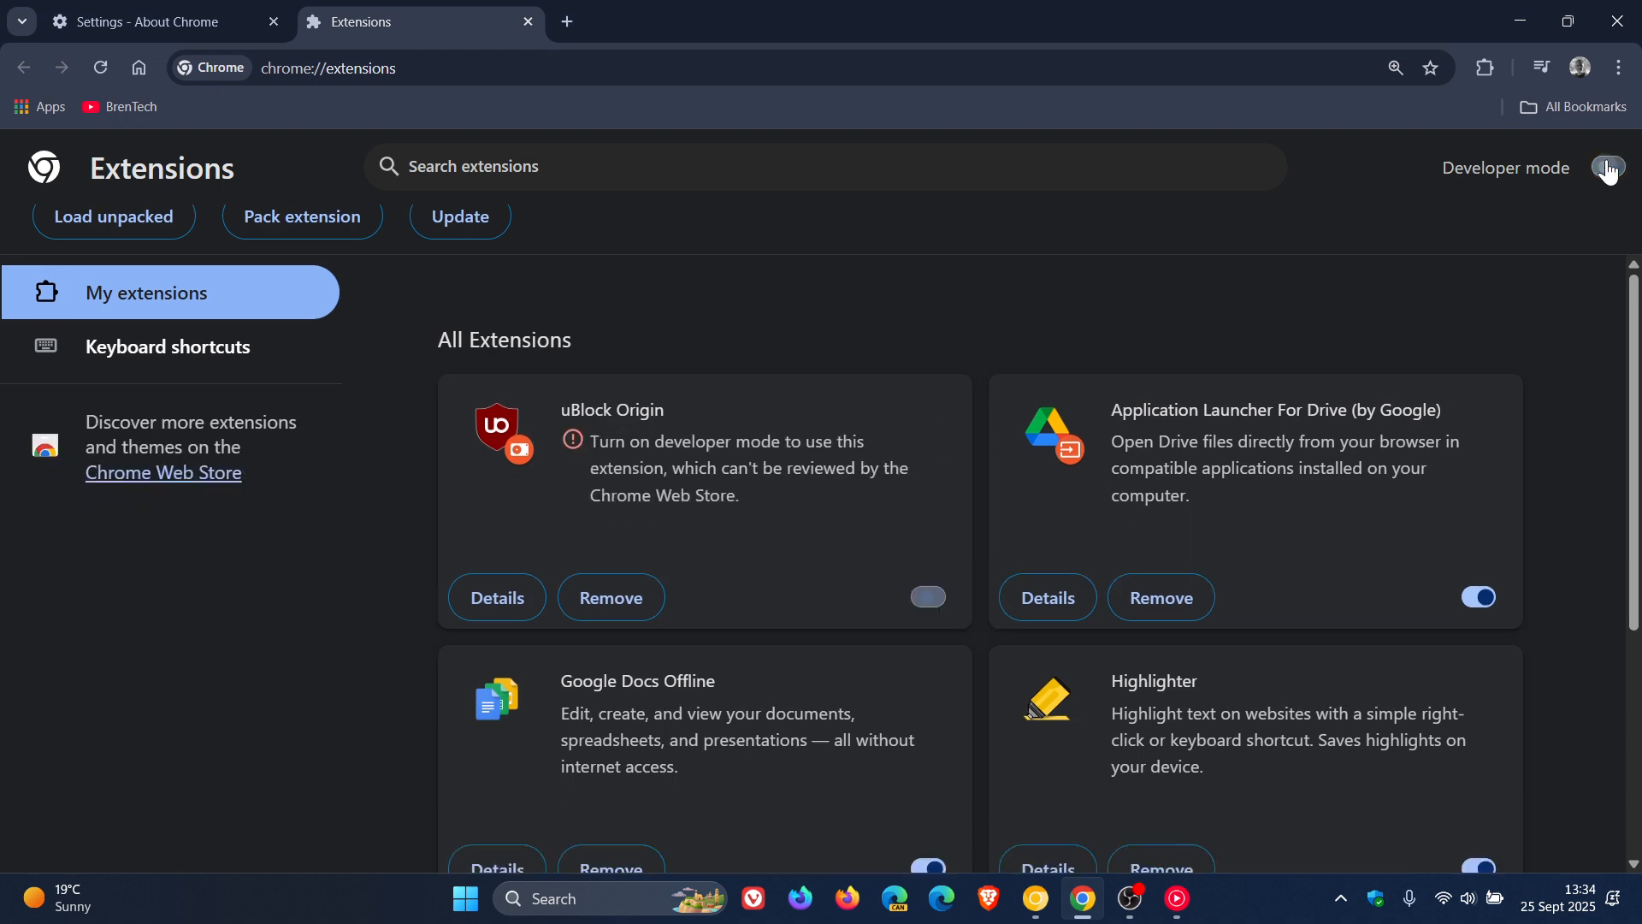
{"action": "left_click", "coordinate": [1606, 168]}
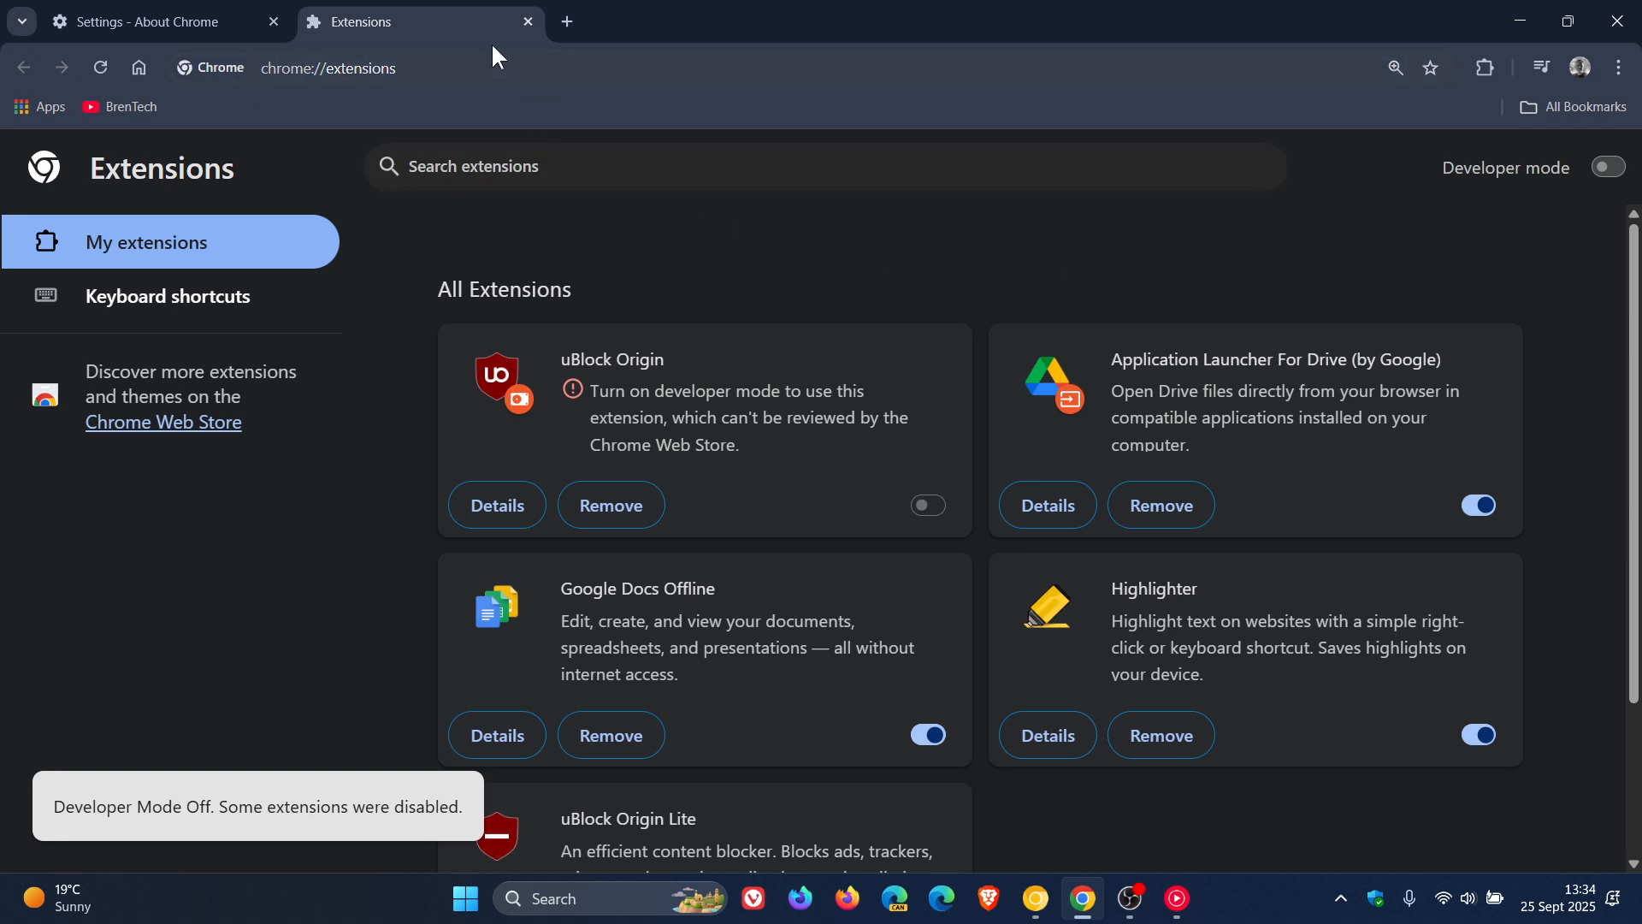
- Leave the Extensions page for a plain New Tab with Google search
{"action": "left_click", "coordinate": [528, 21]}
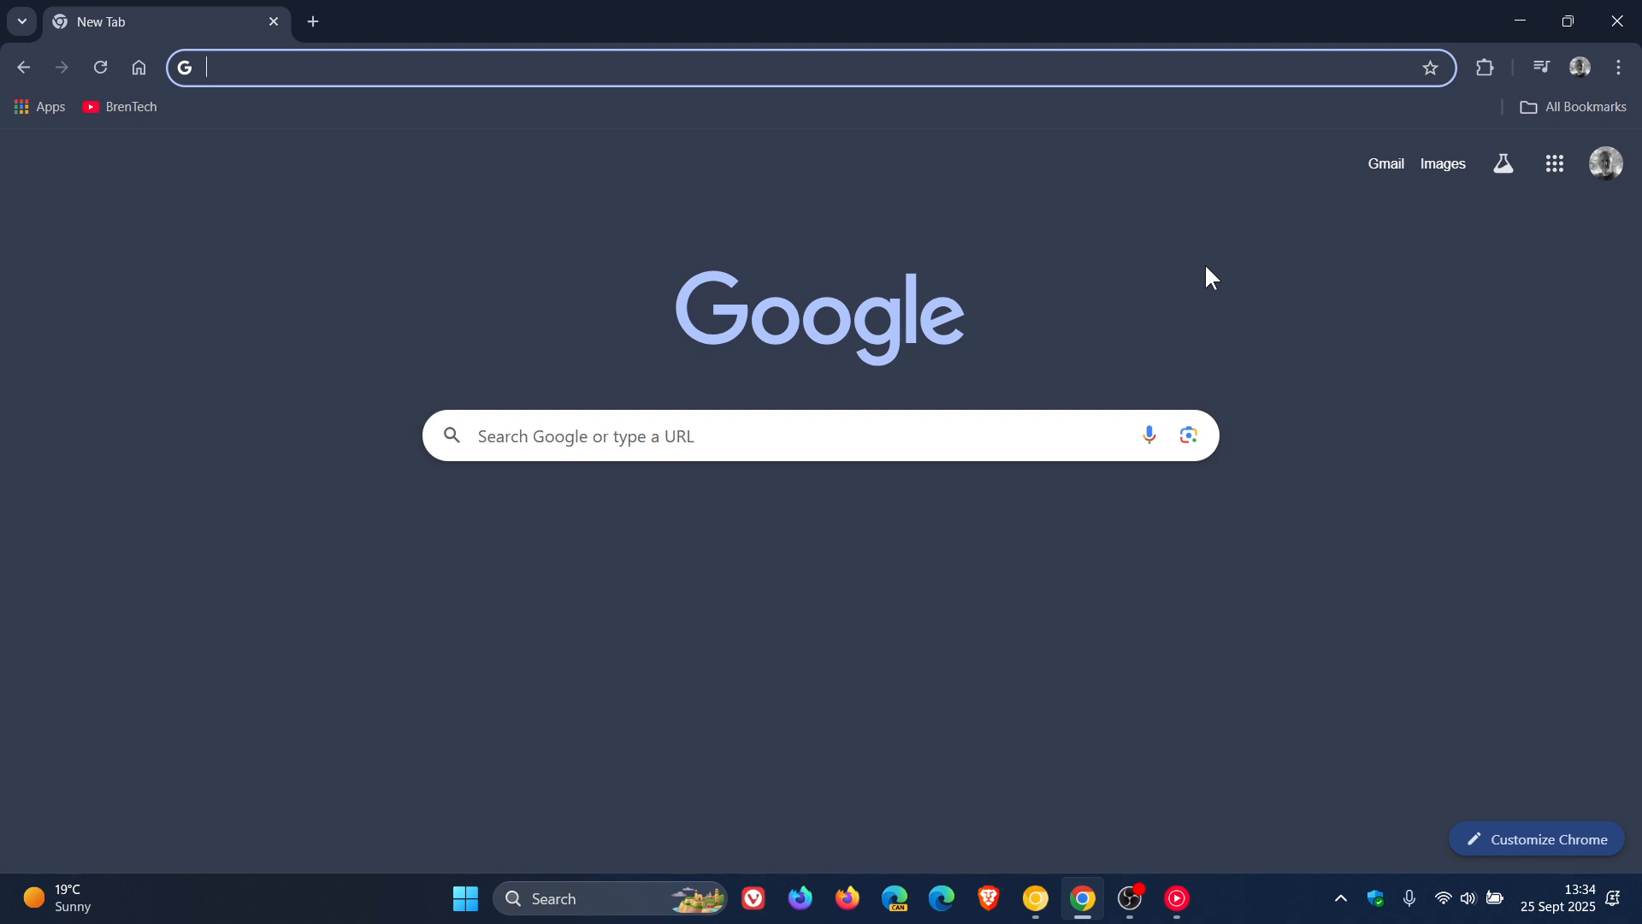
{"action": "mouse_move", "coordinate": [1344, 419]}
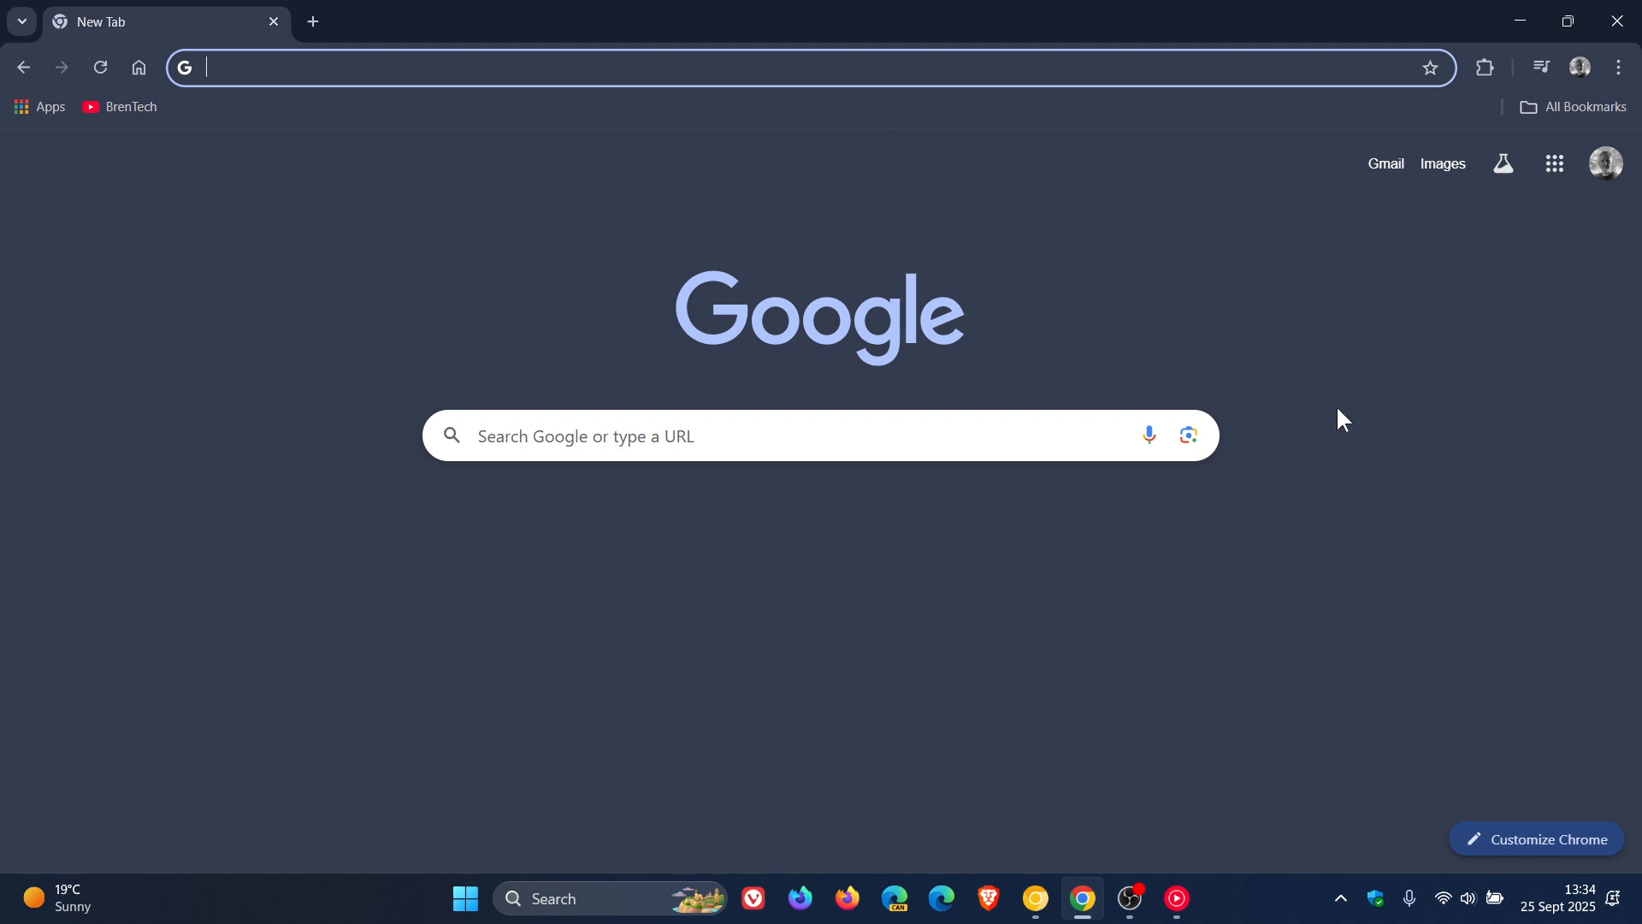